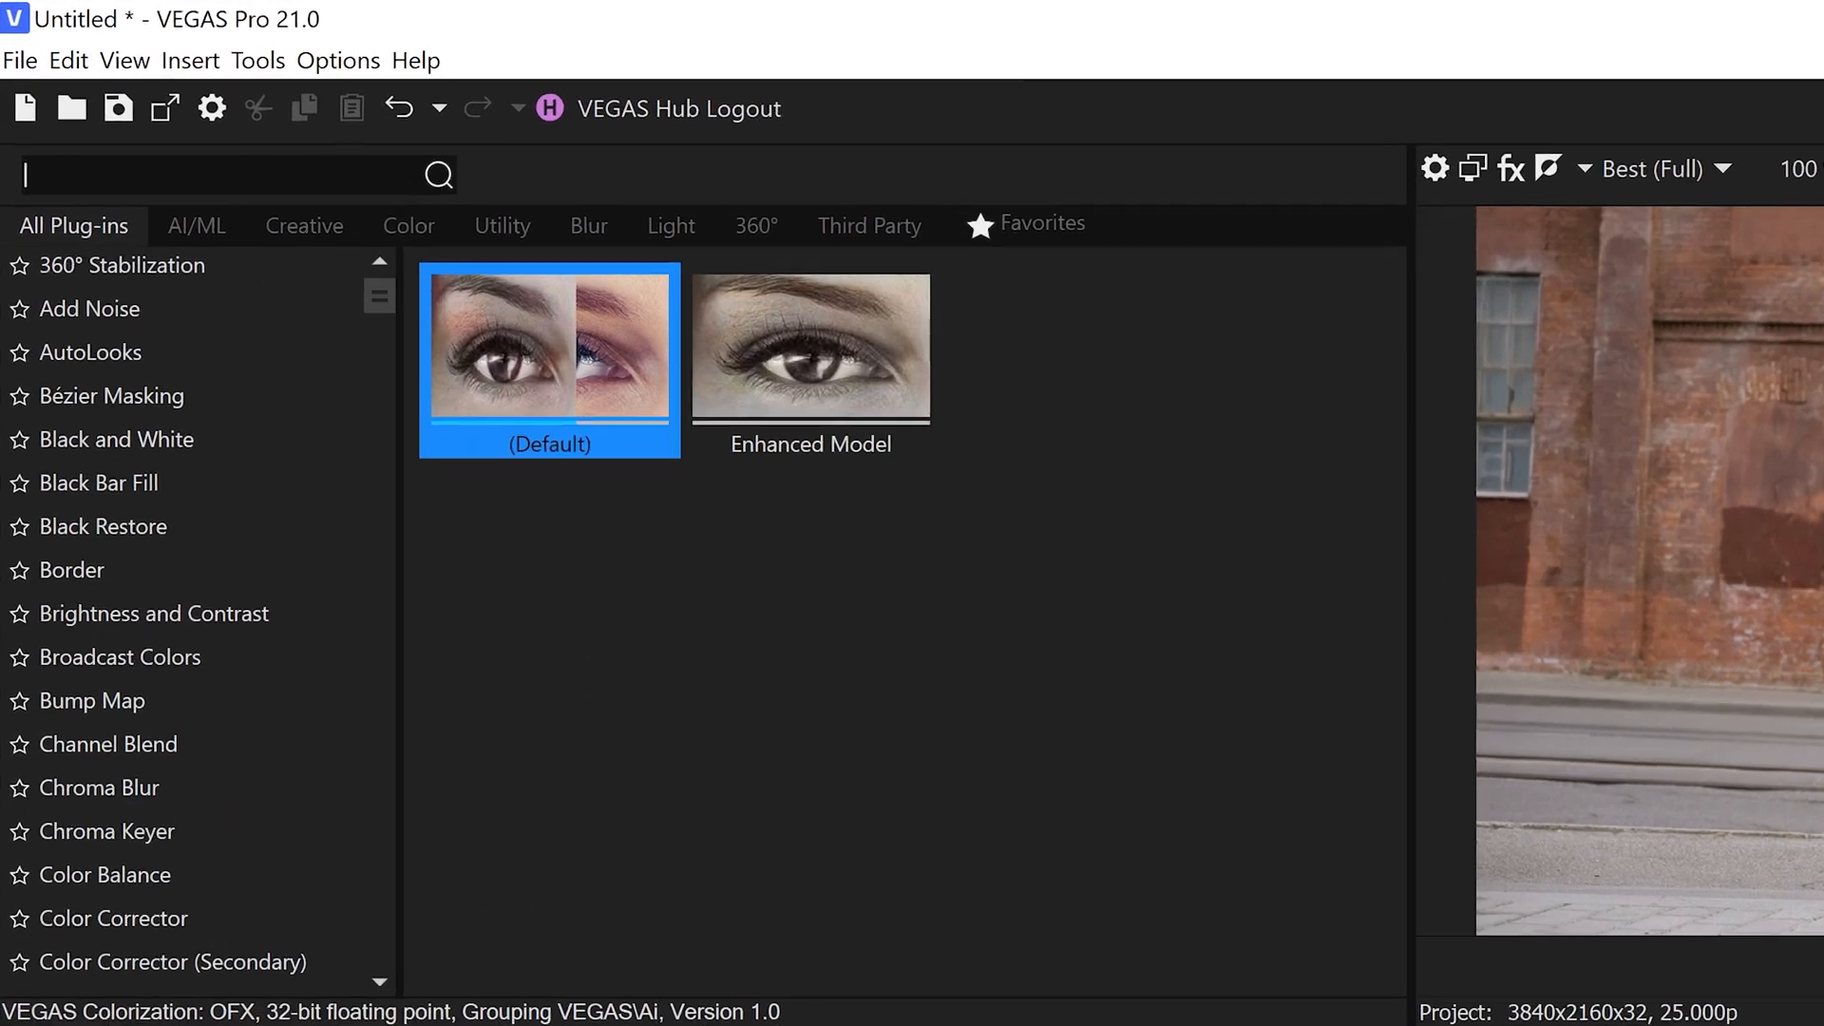
- Find 'mocha vegas' in Plug-ins, apply Mocha Vegas to the clip and launch Mocha
text(mocha vegas)
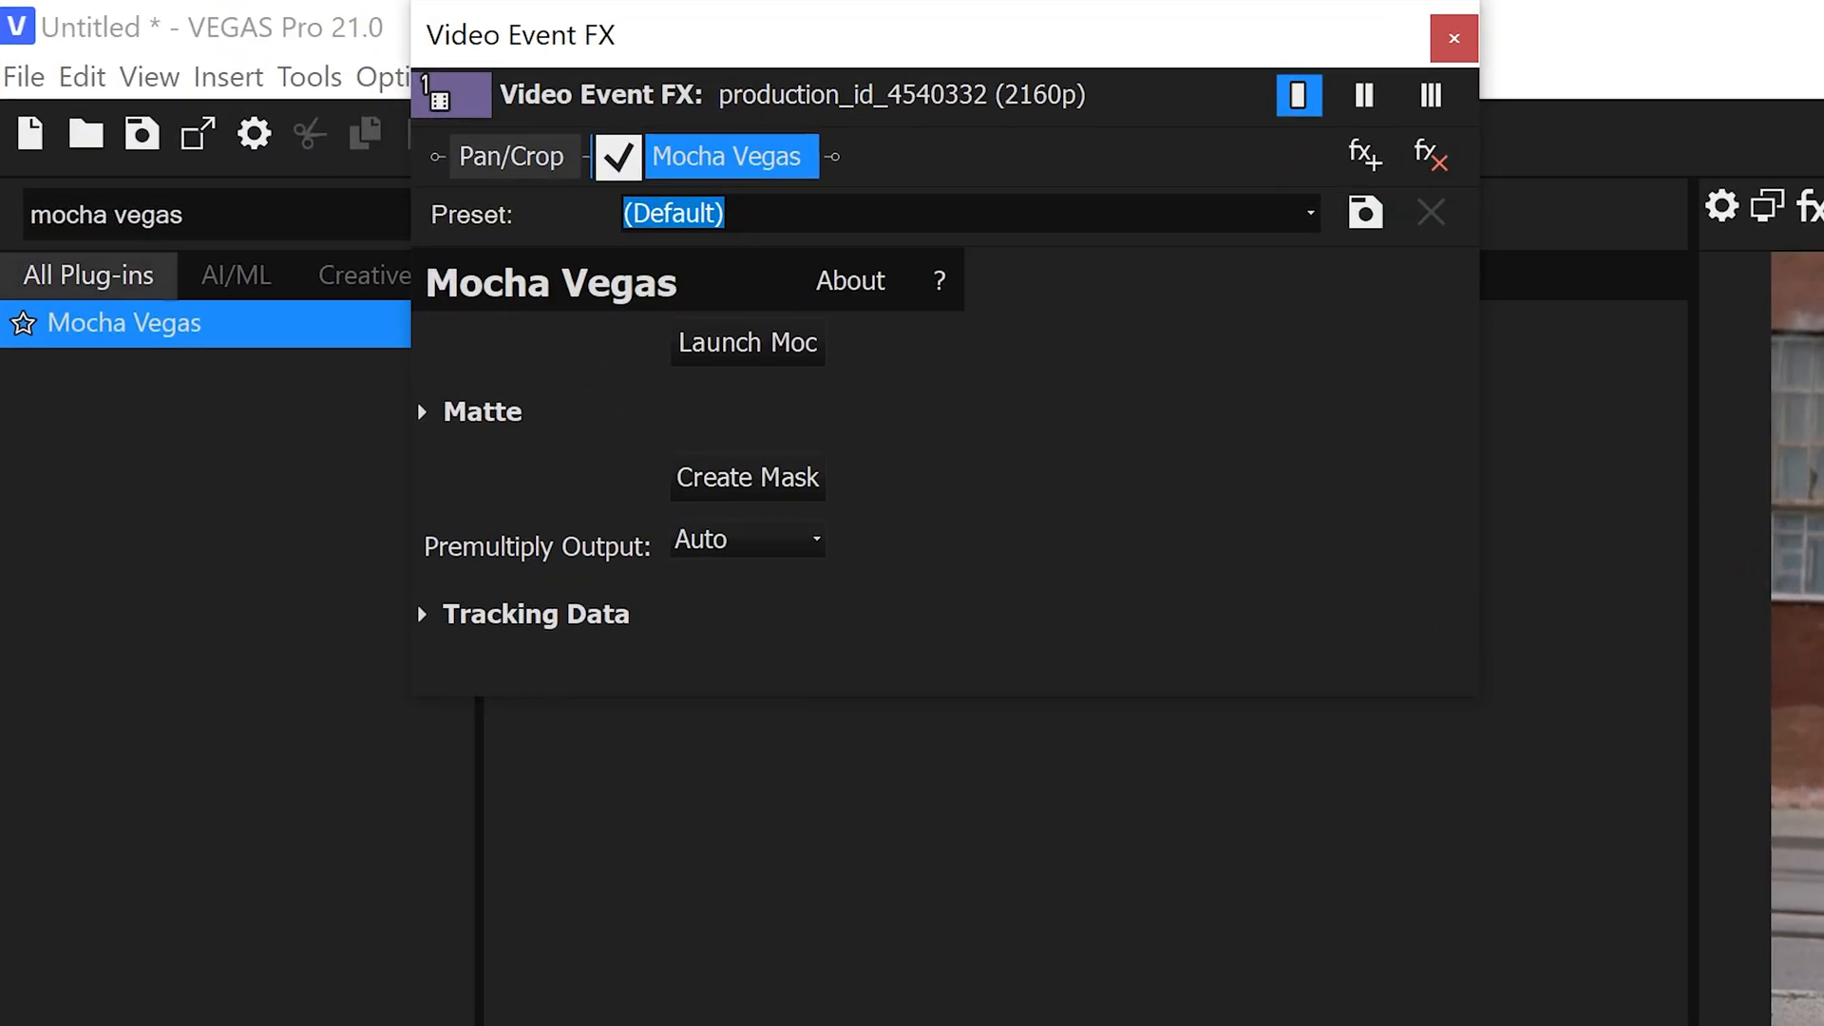
mouse_move(728, 357)
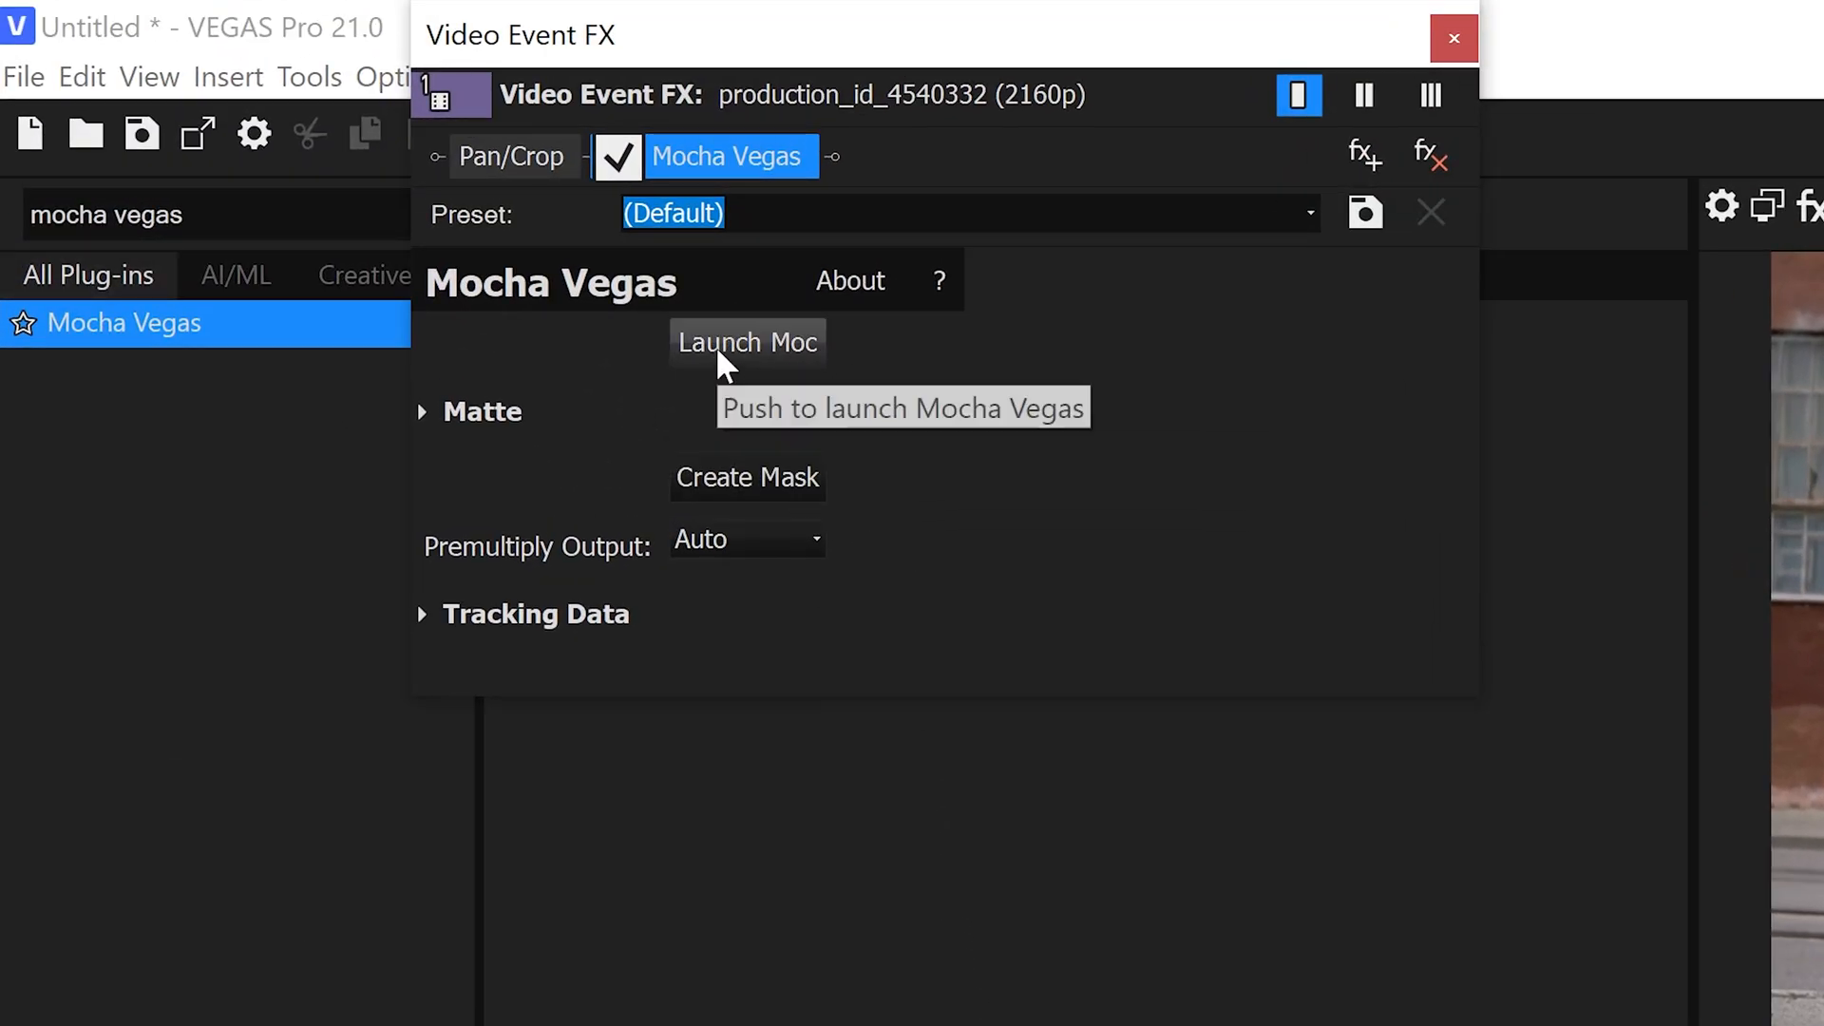
click(747, 342)
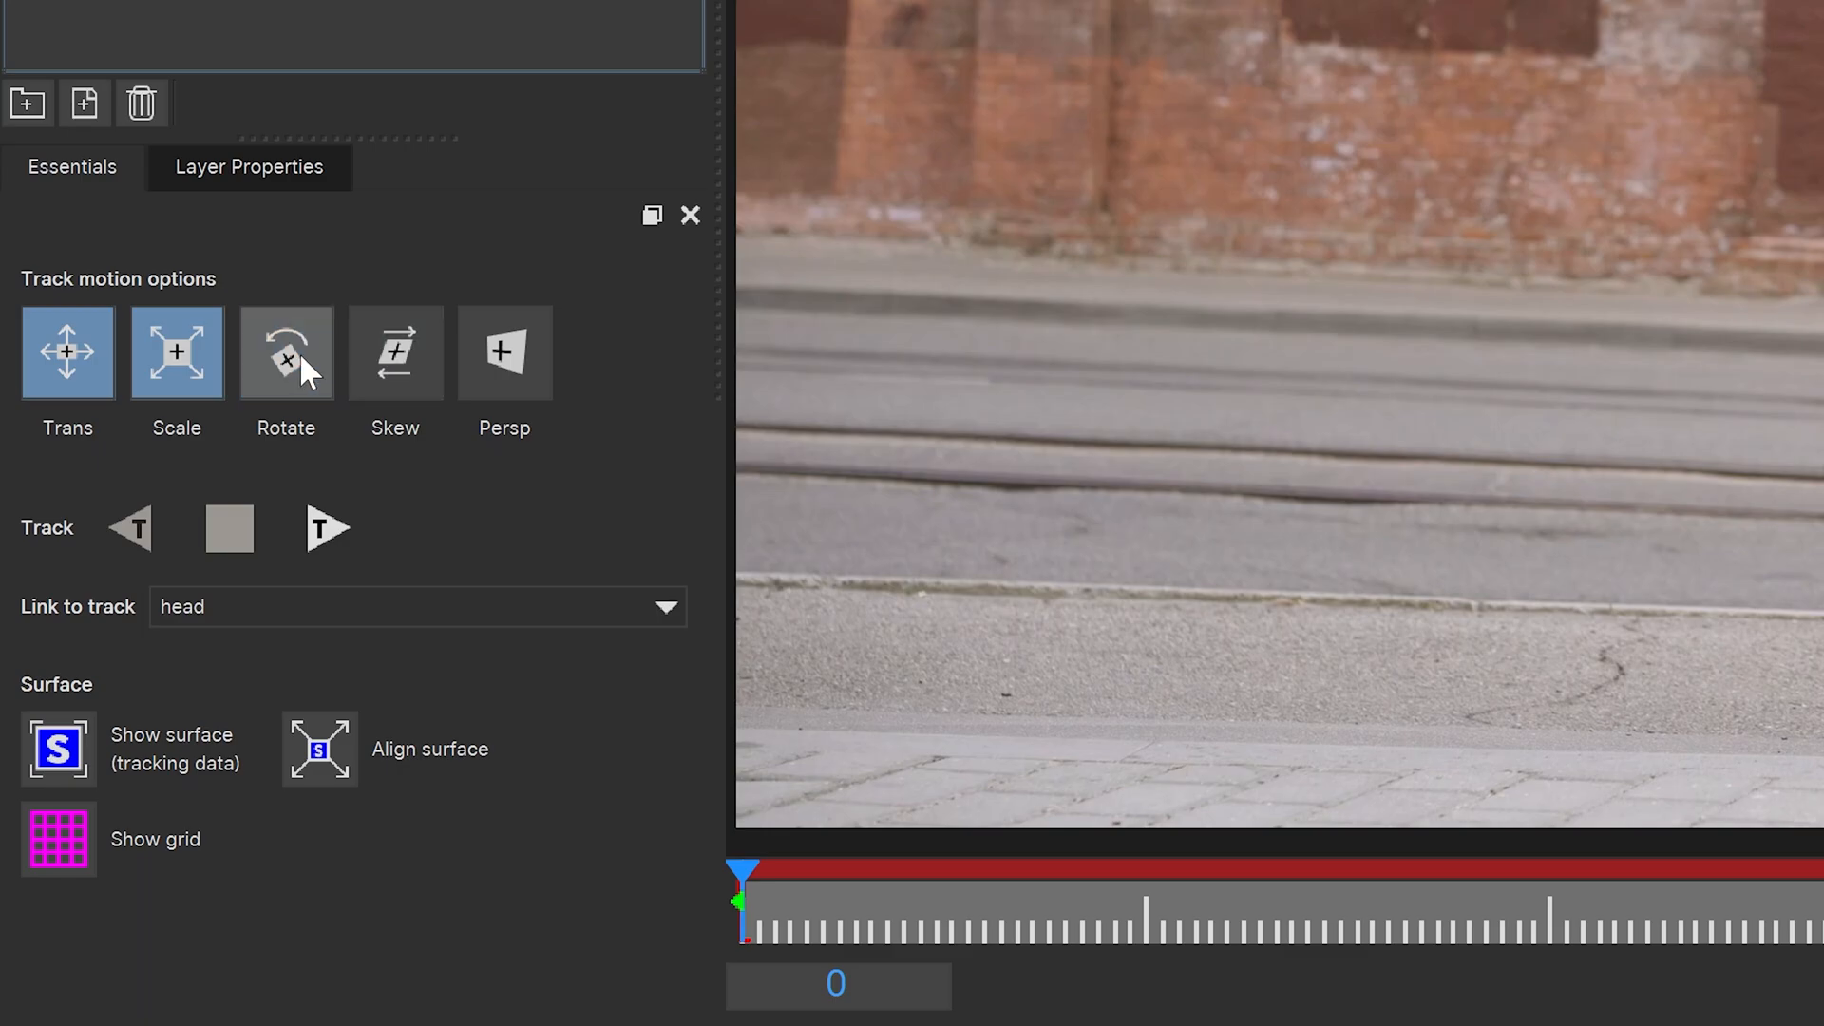
- Enable only Trans and Scale, select the head ellipse layer and track it forward through the clip
click(177, 353)
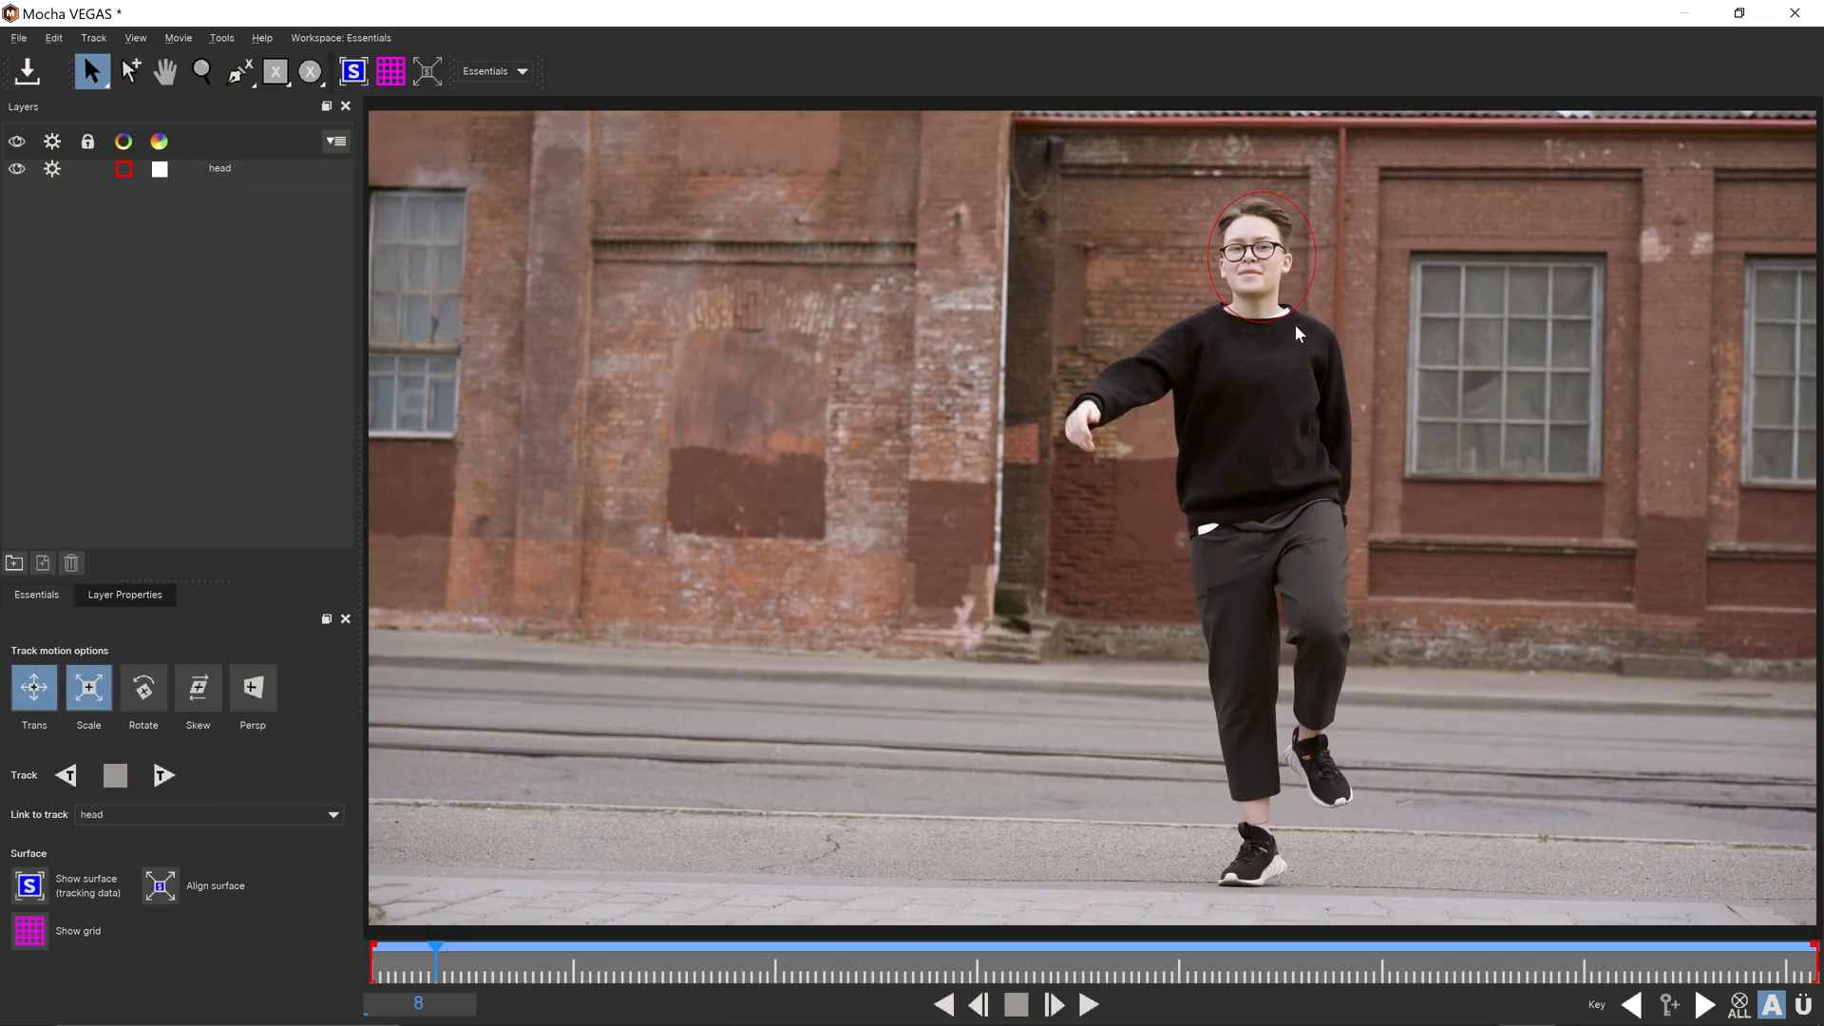
click(220, 167)
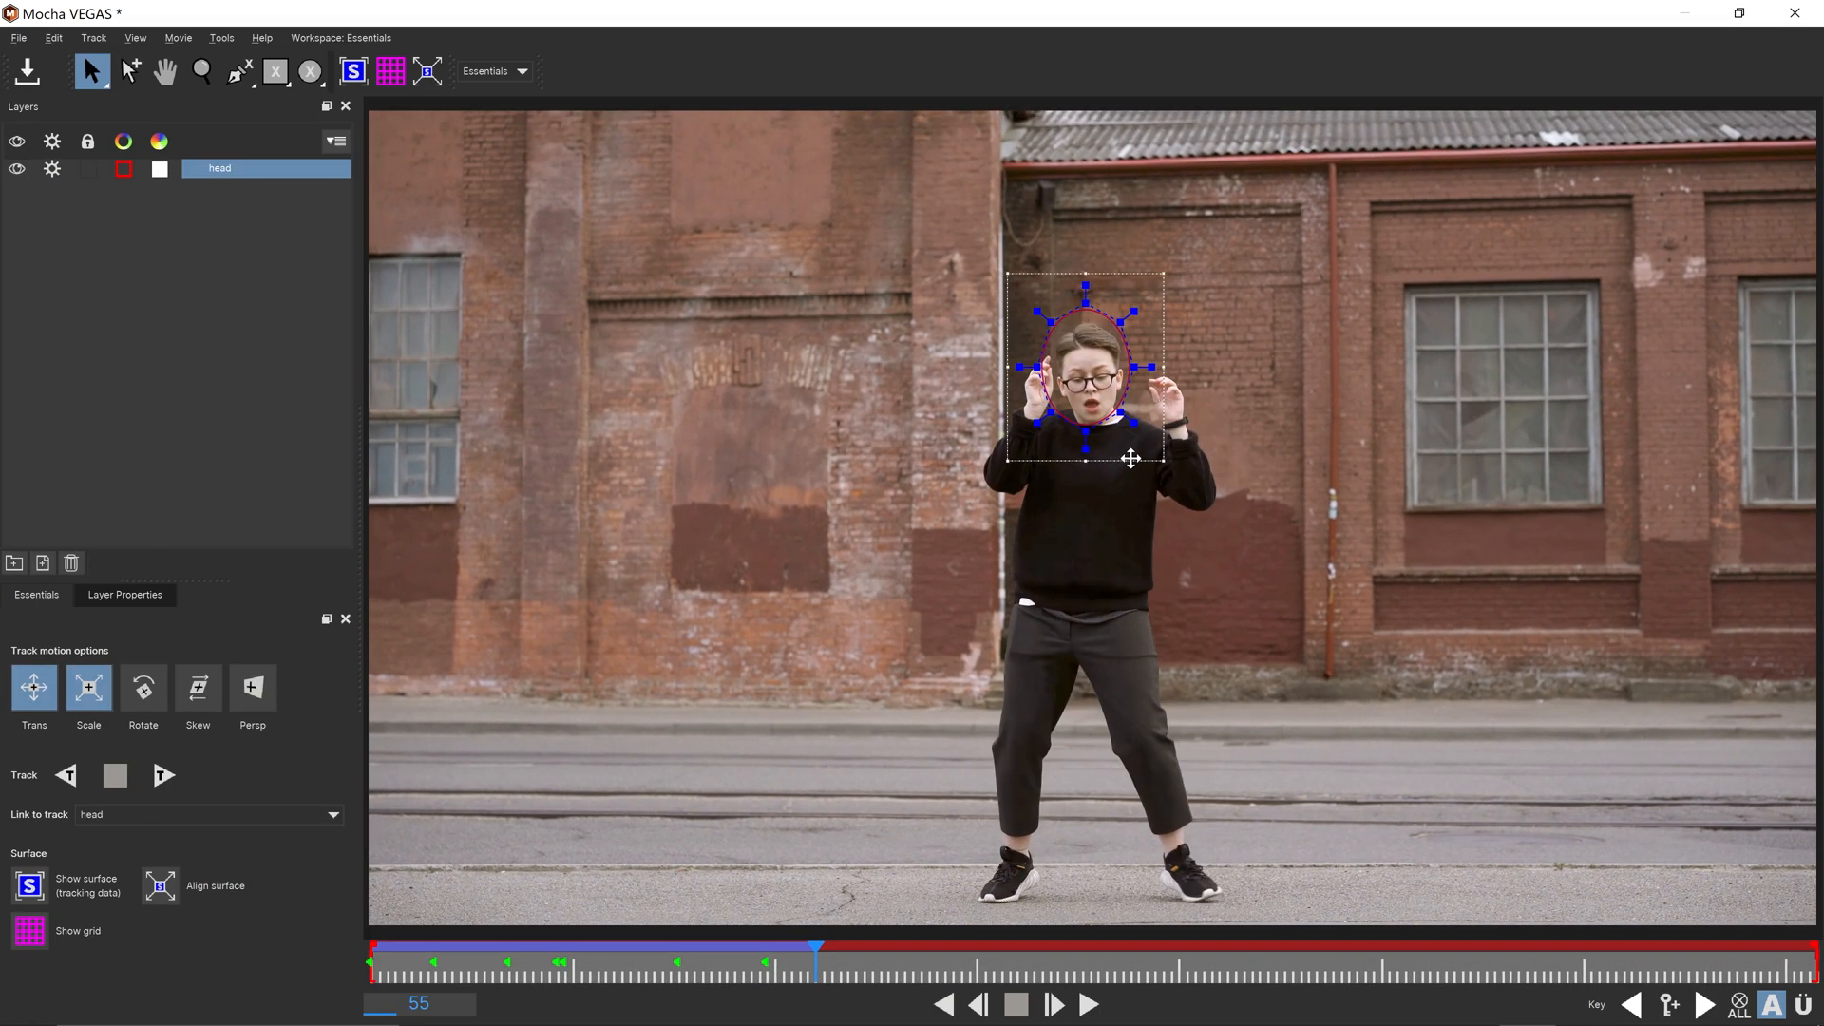
click(1057, 1007)
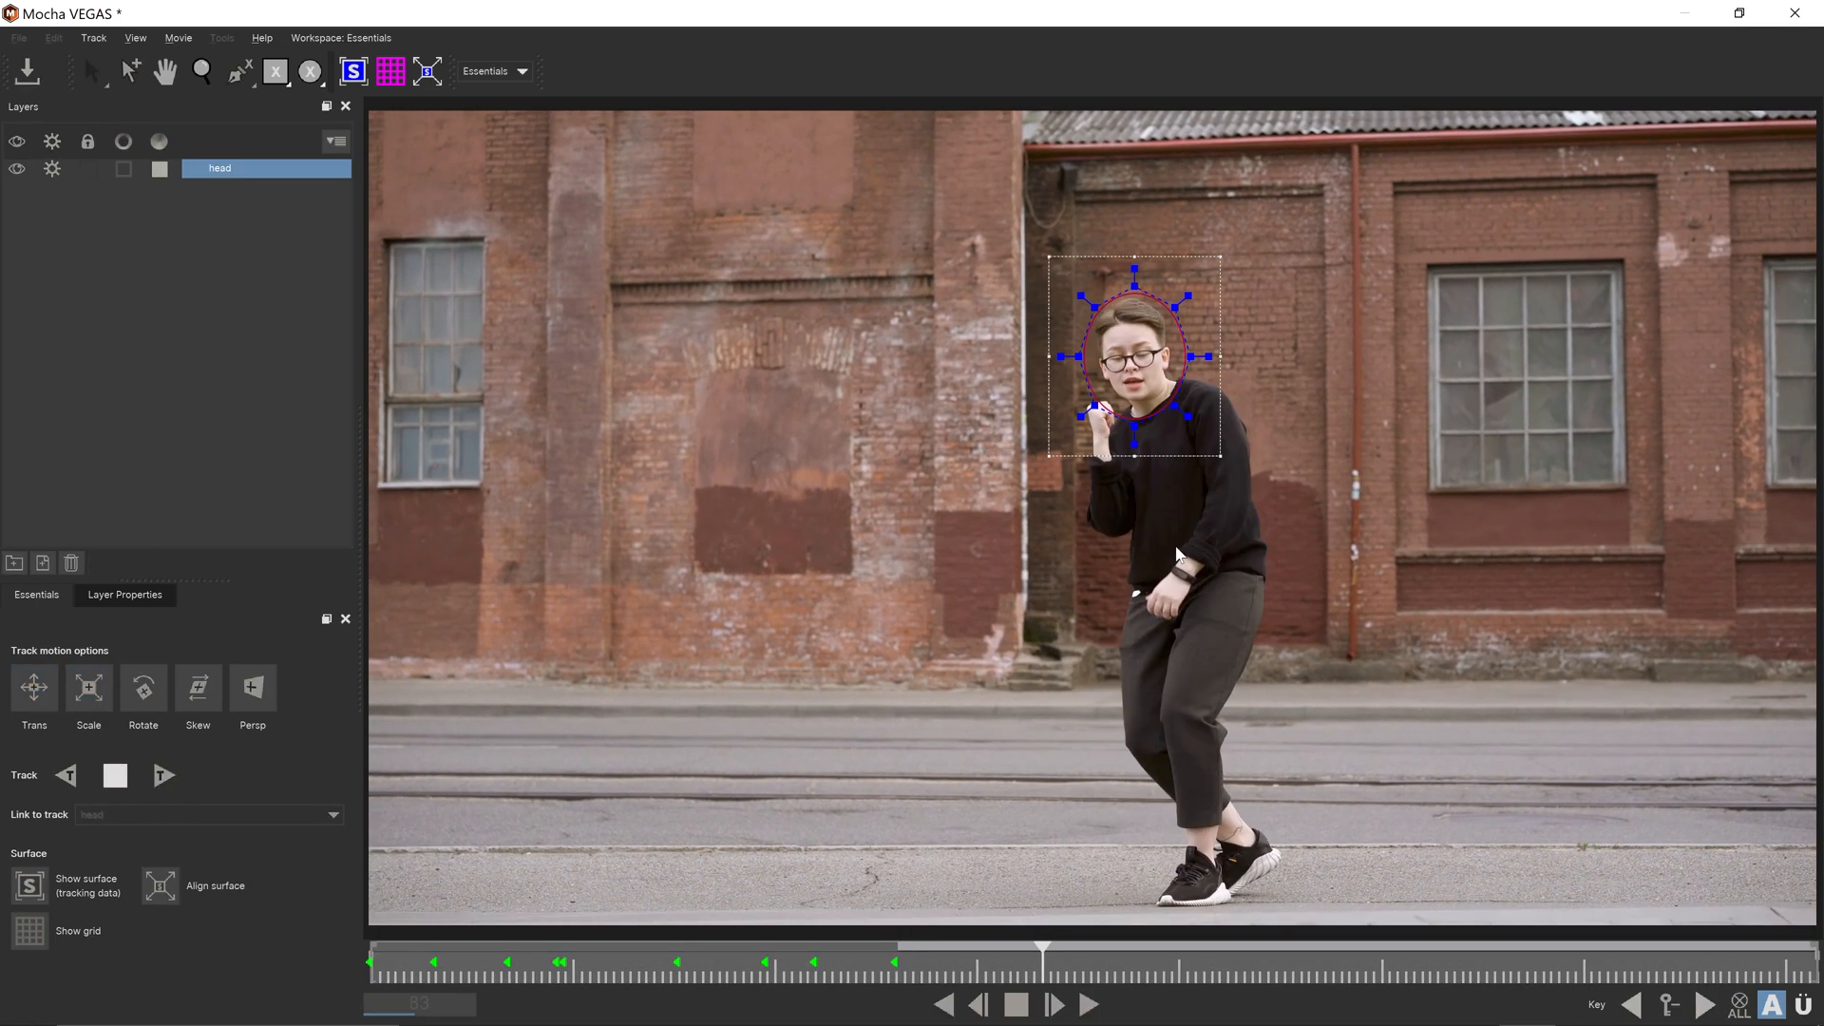
click(1057, 1005)
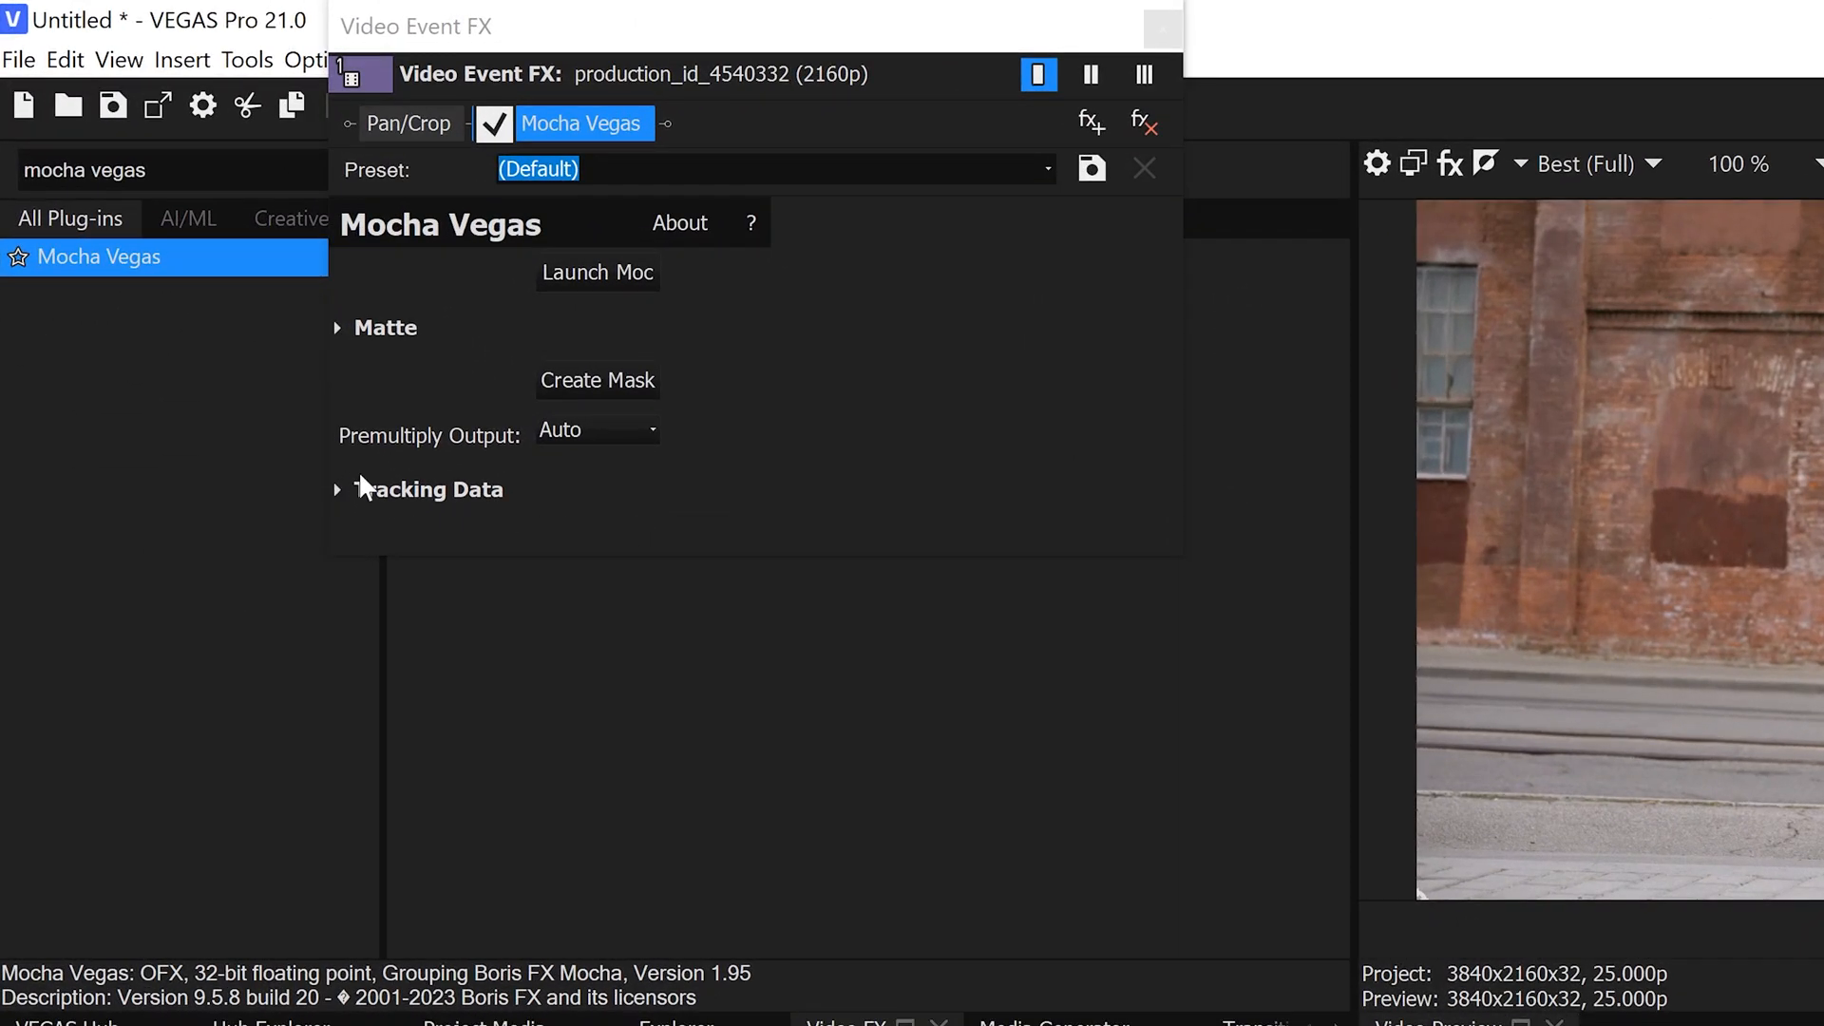
- Expand Tracking Data and pick the 'head' layer as the source for the new track
click(336, 491)
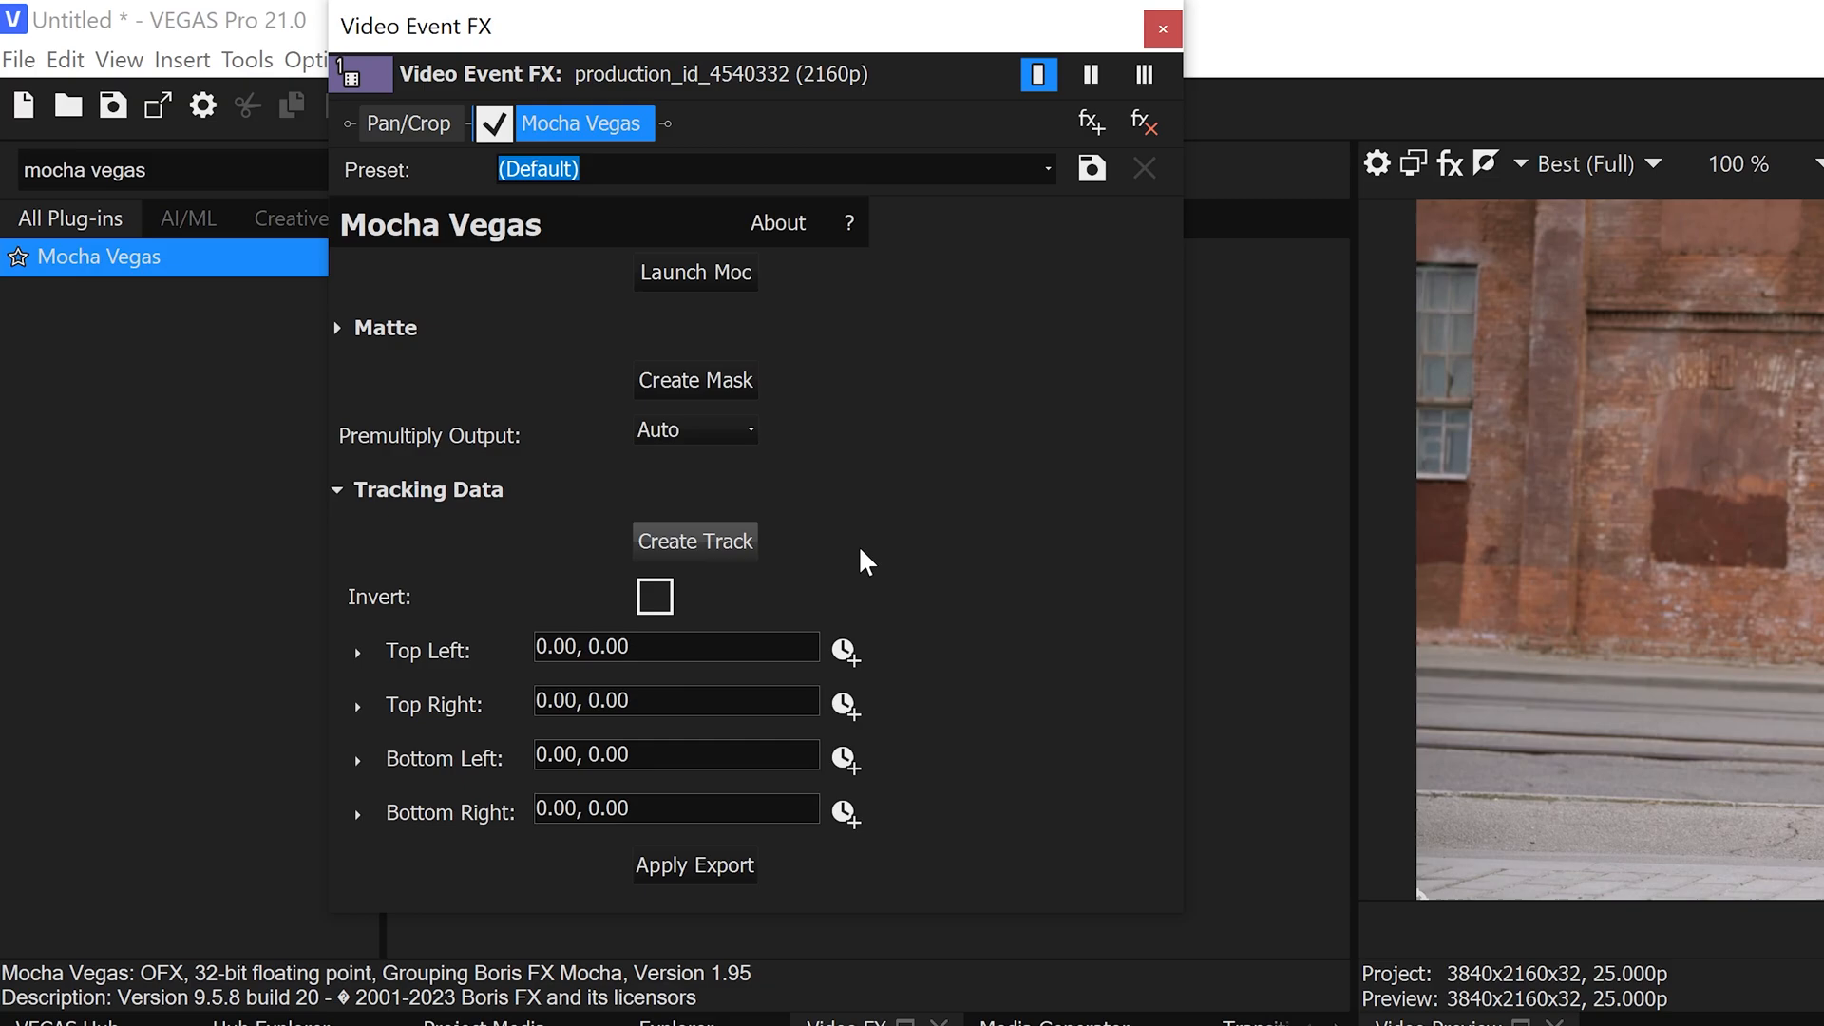
mouse_move(703, 598)
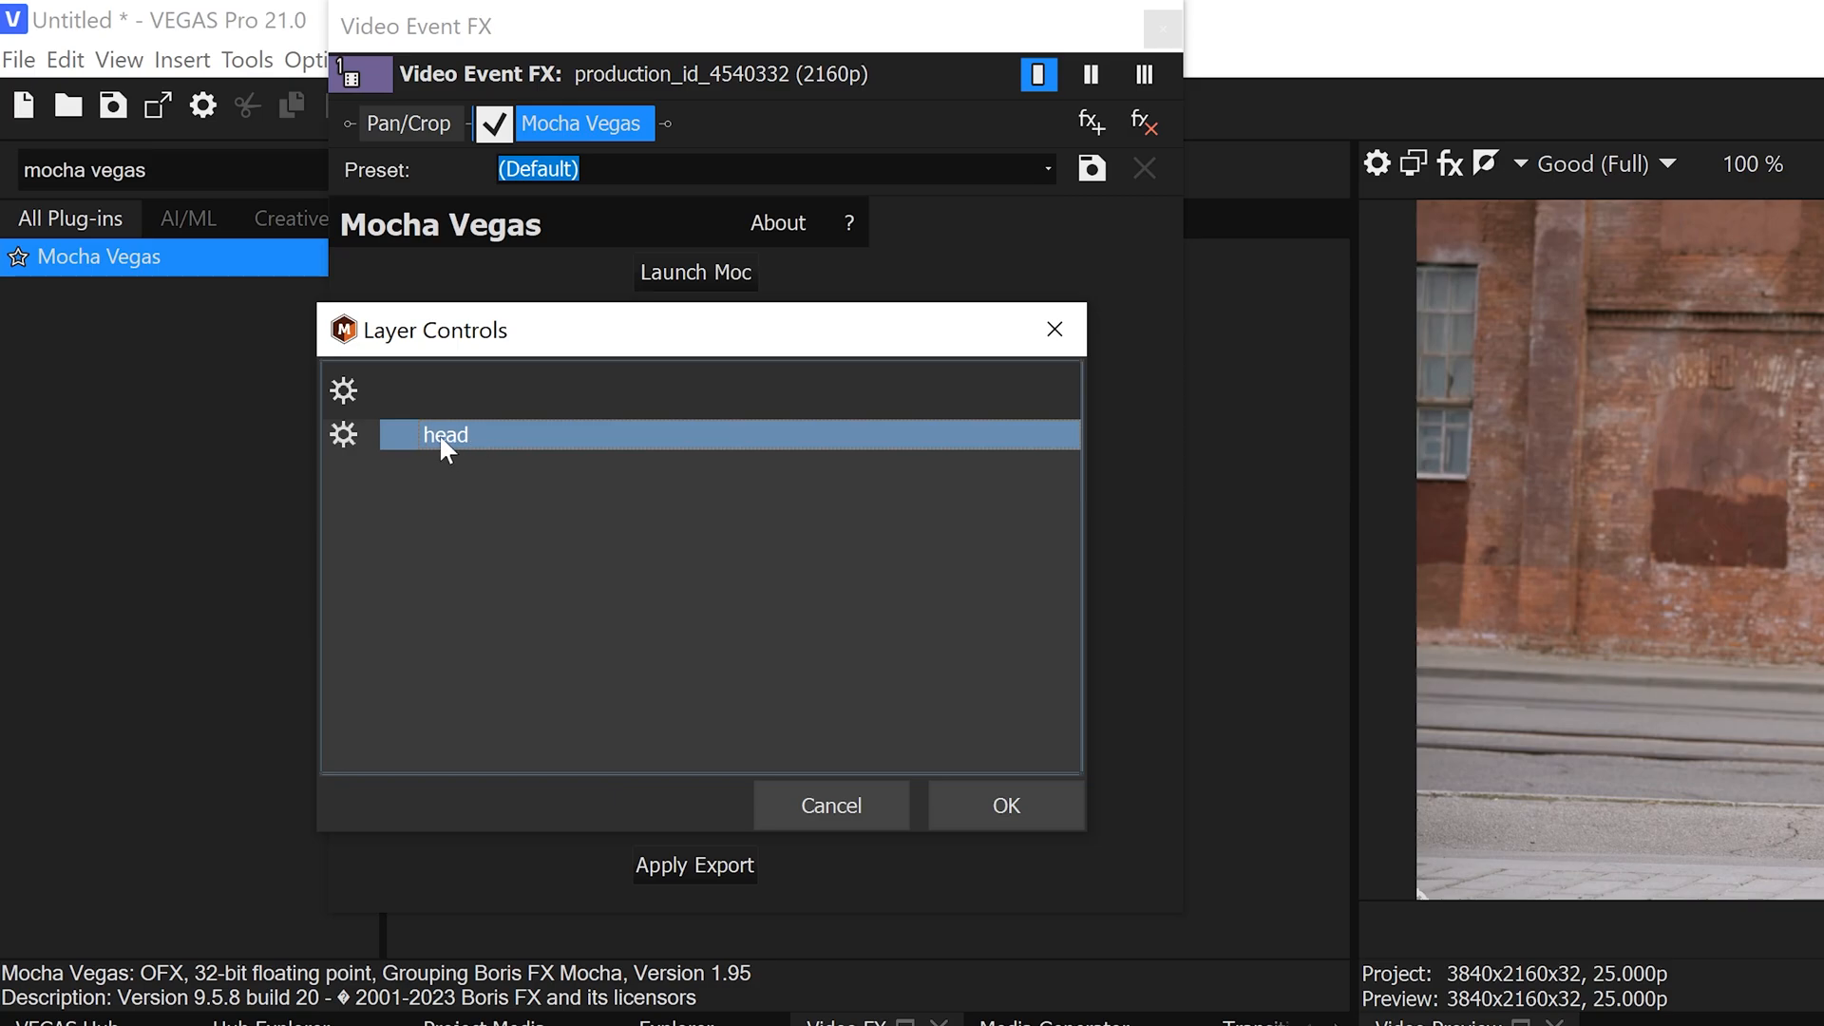
click(1007, 805)
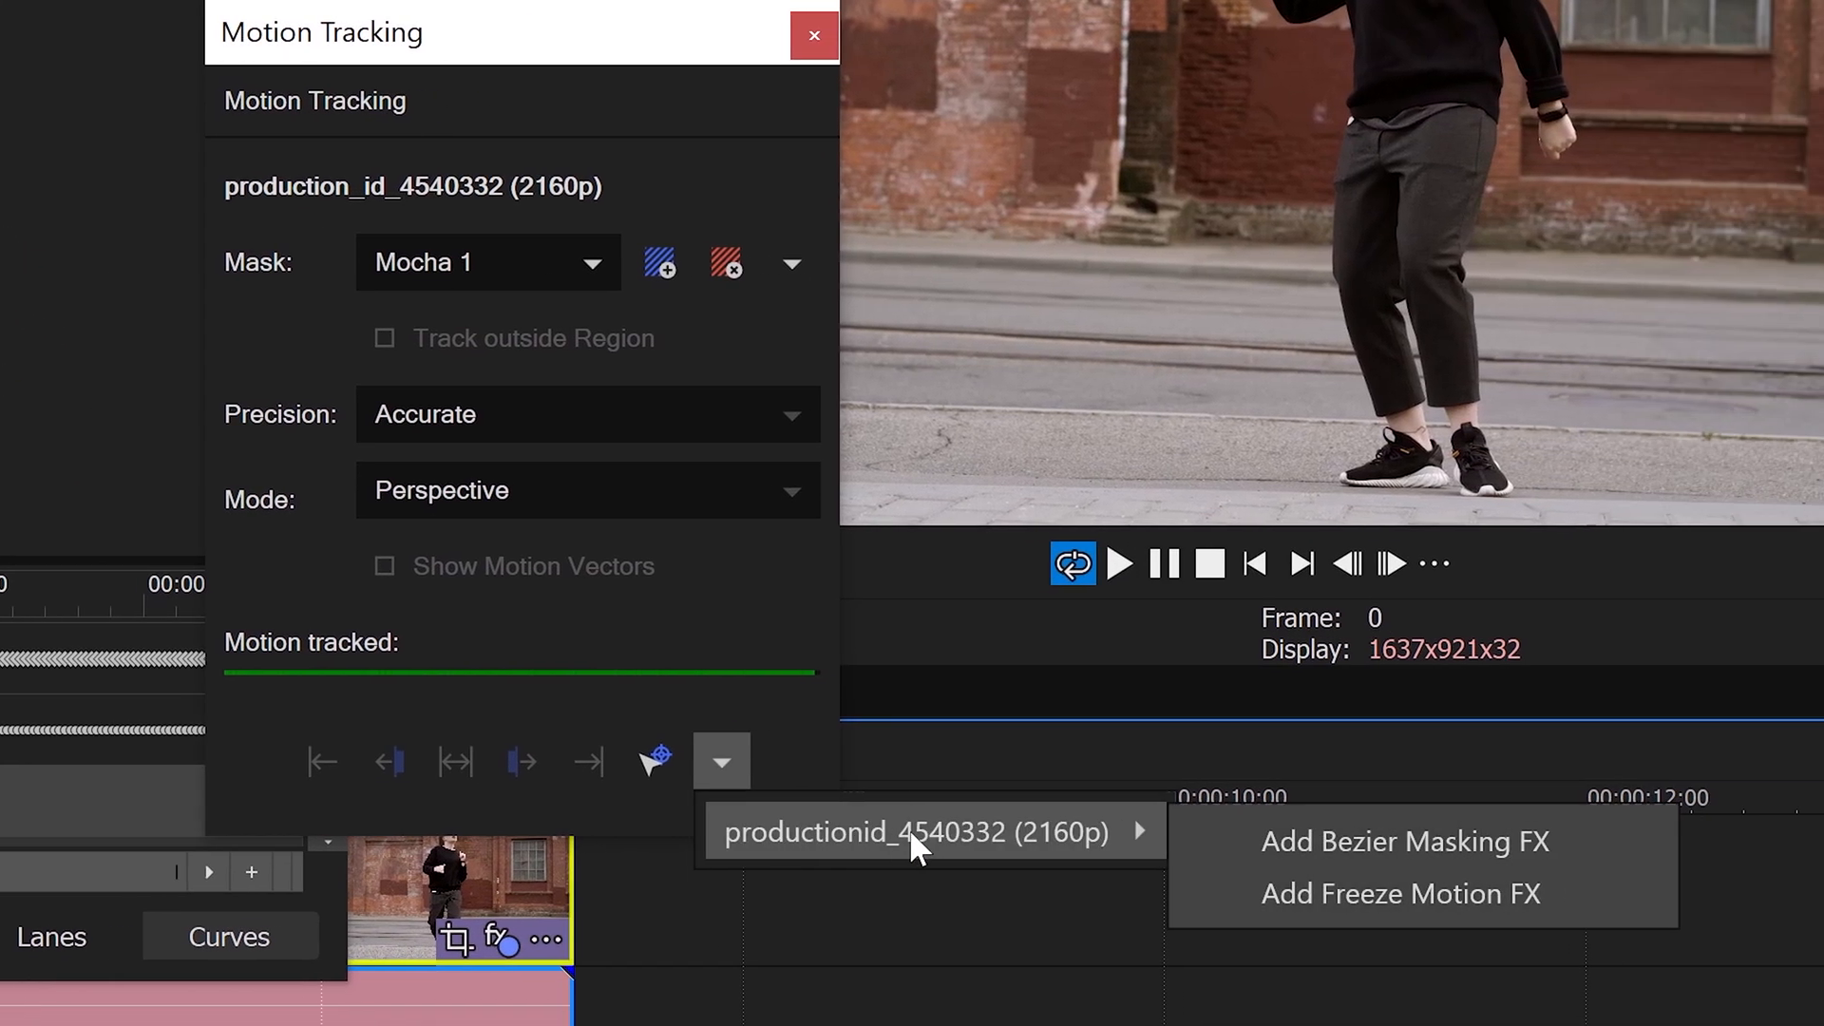
mouse_move(1365, 897)
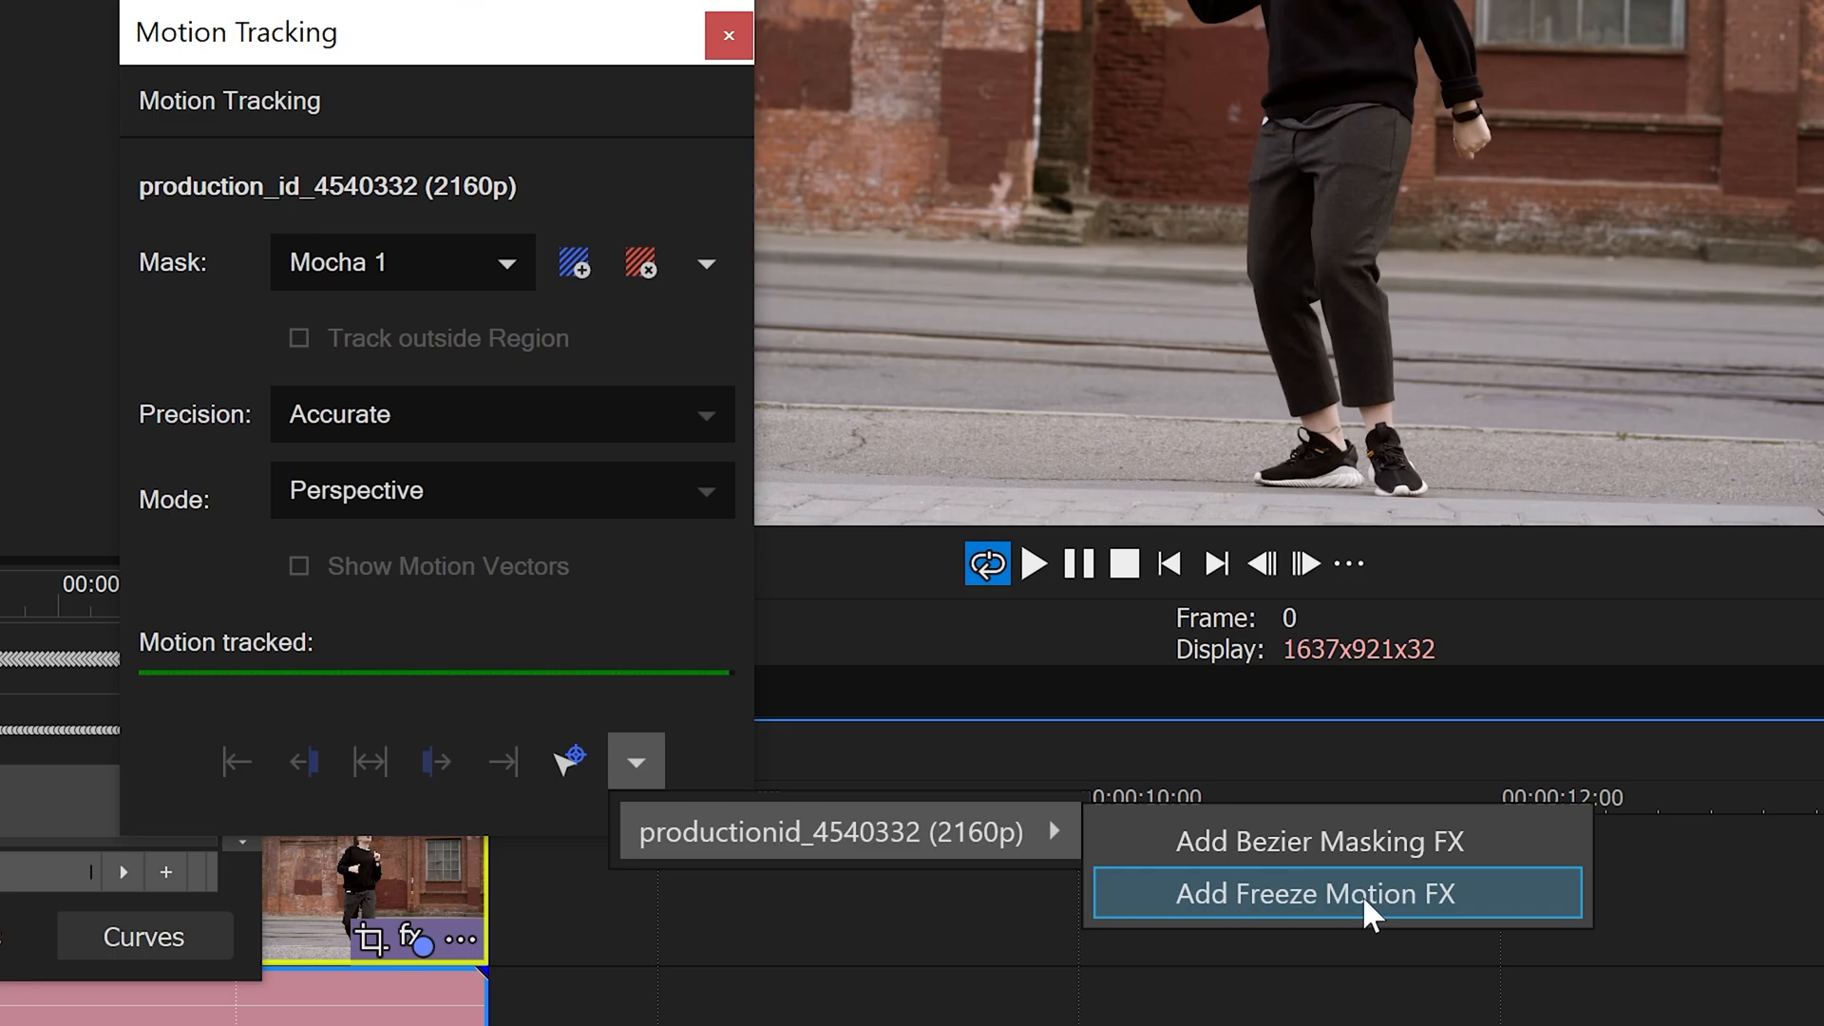
- Add Freeze Motion FX to the clip from the head track and close Motion Tracking
click(1338, 893)
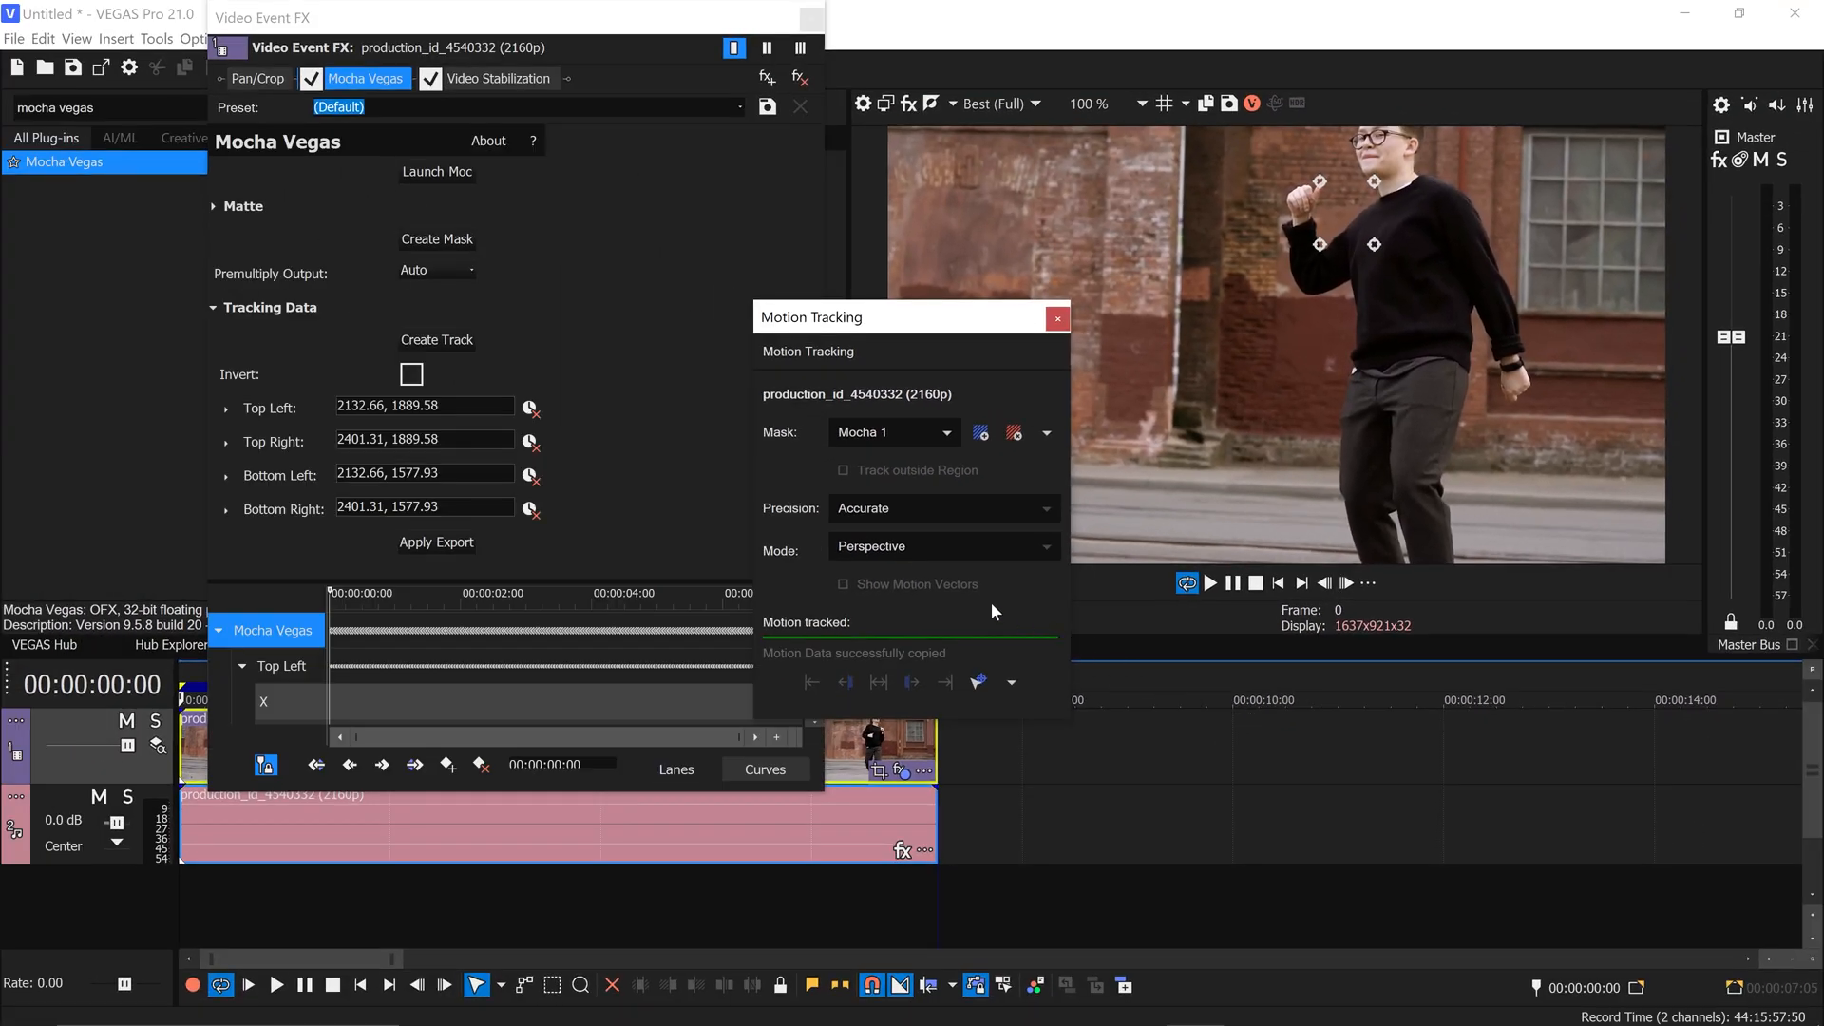
click(1057, 318)
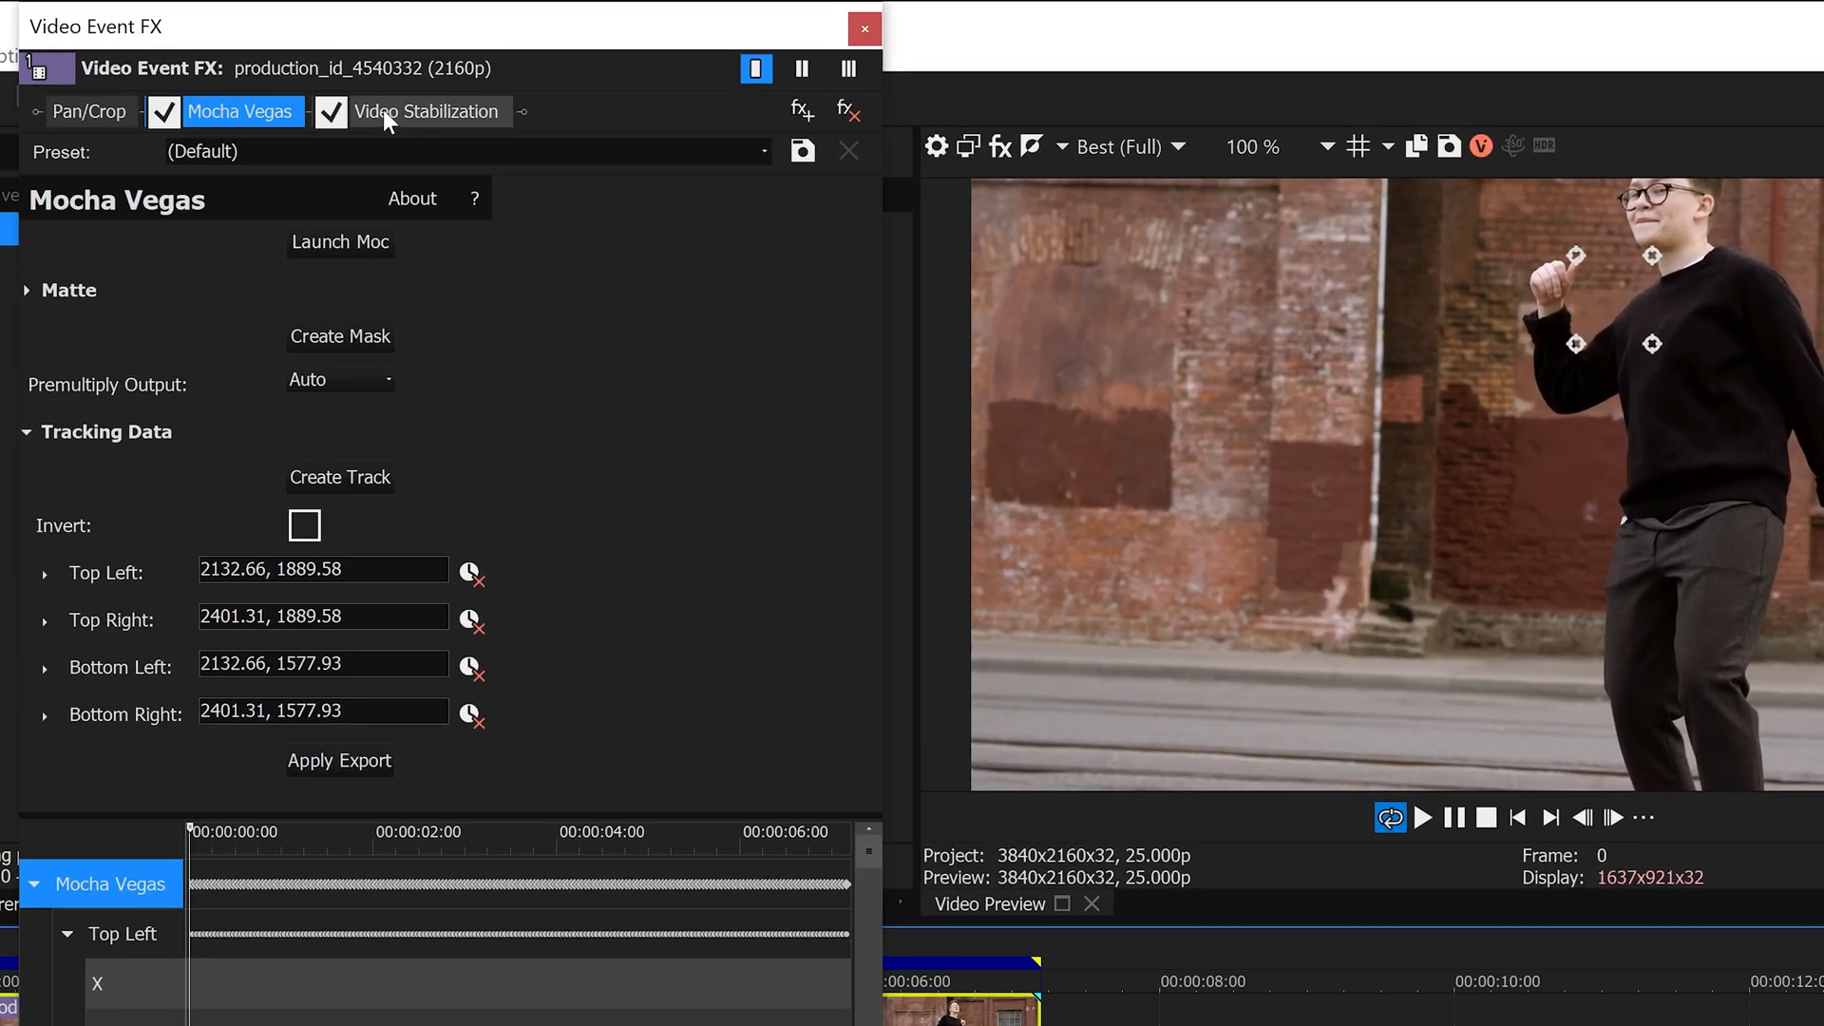
- Show Video Stabilization in Professional user view with freeze-motion mode, and turn on the preview grid overlay
click(429, 110)
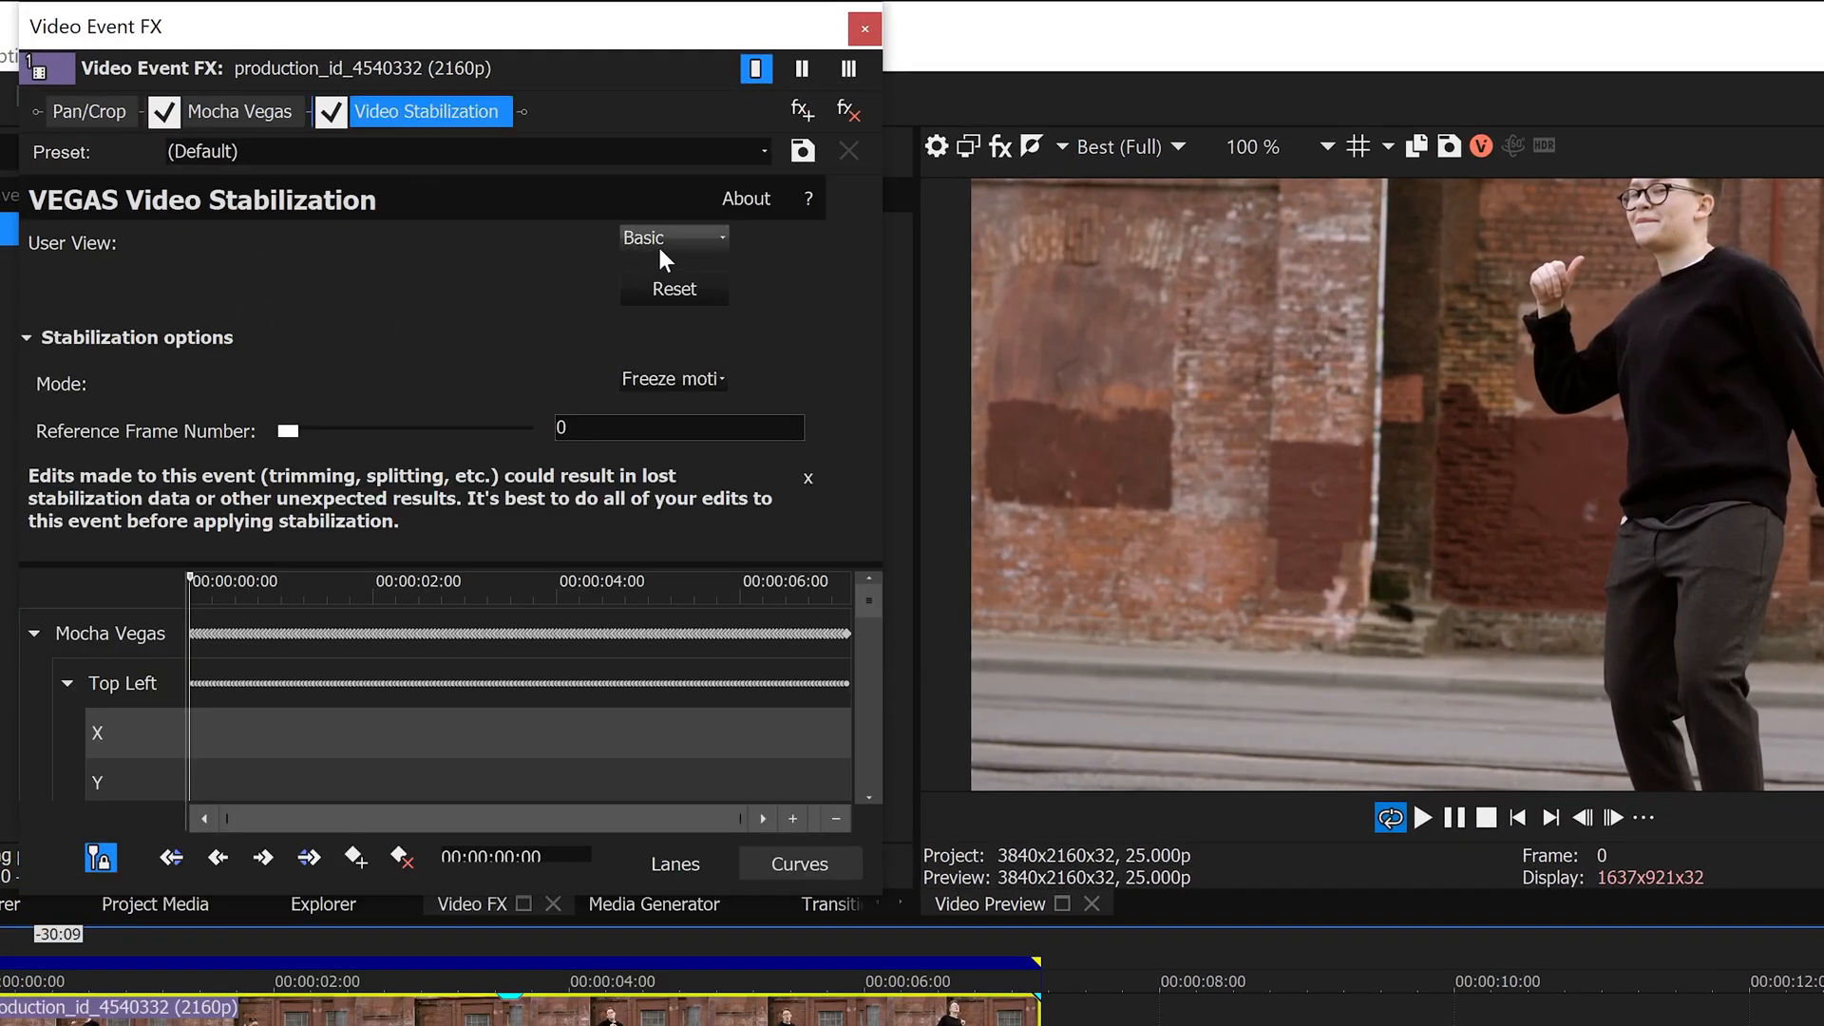
click(673, 237)
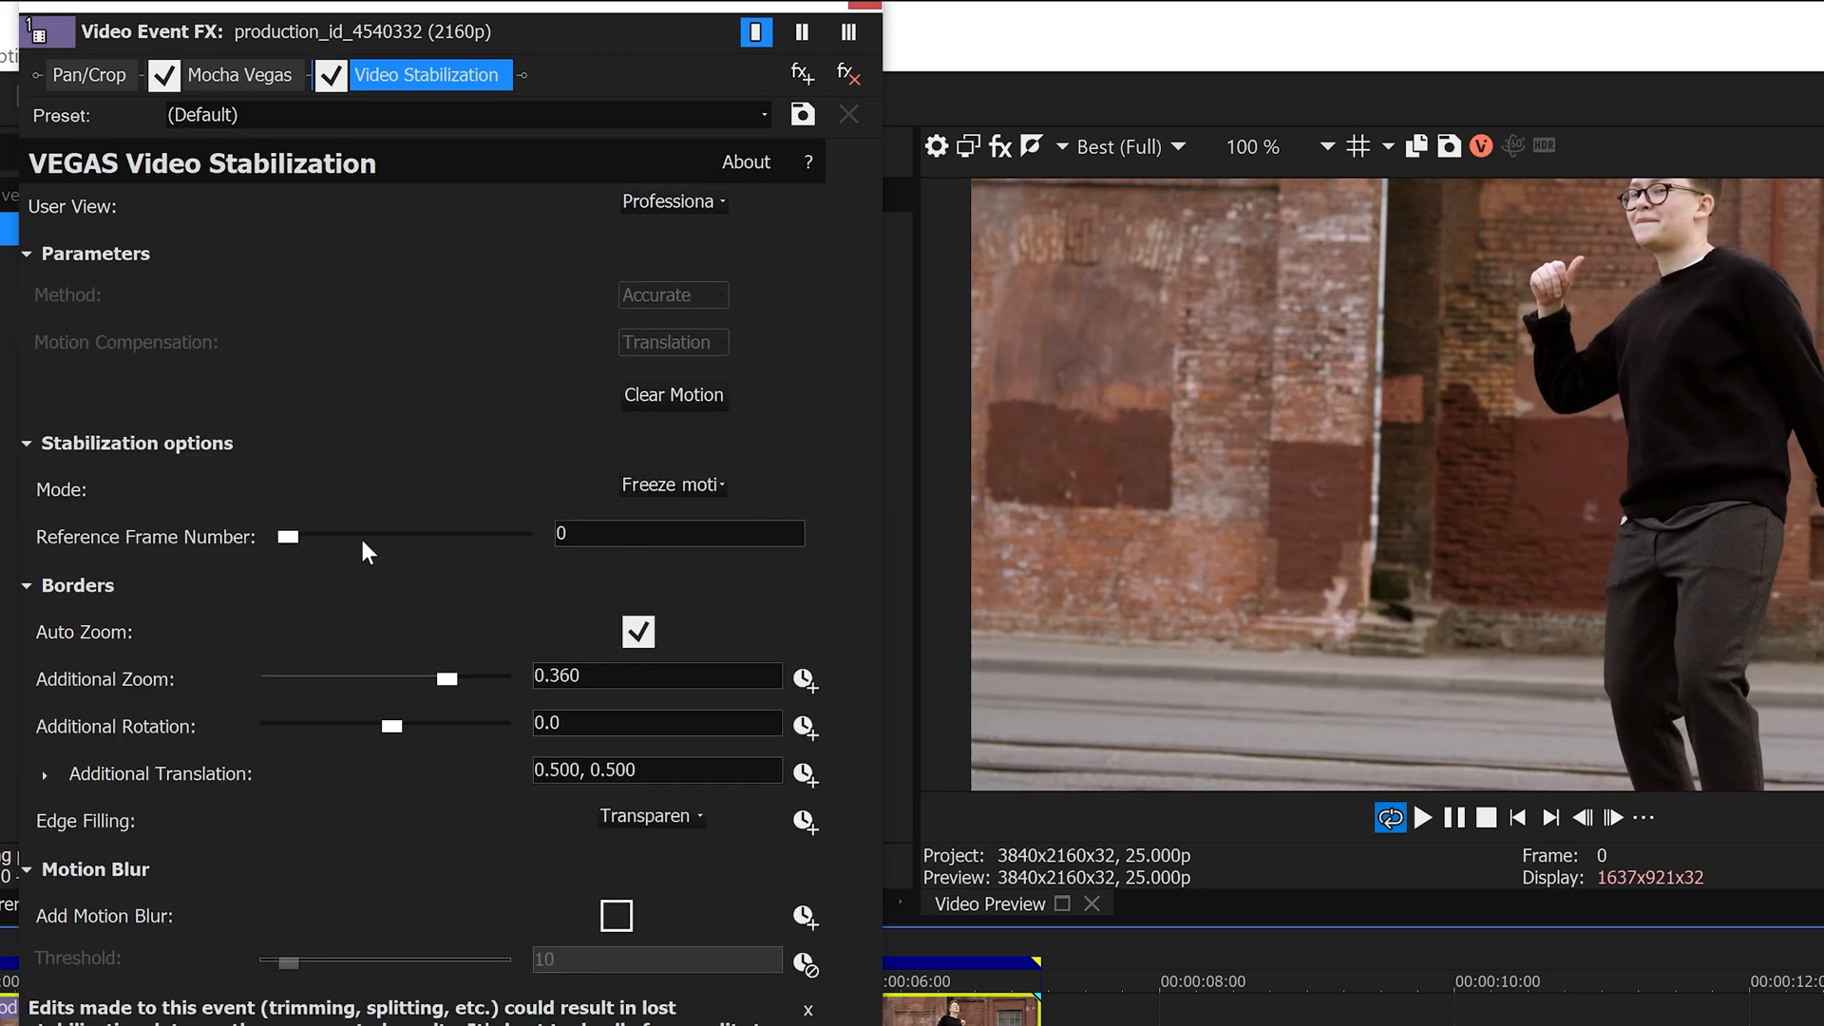
click(676, 532)
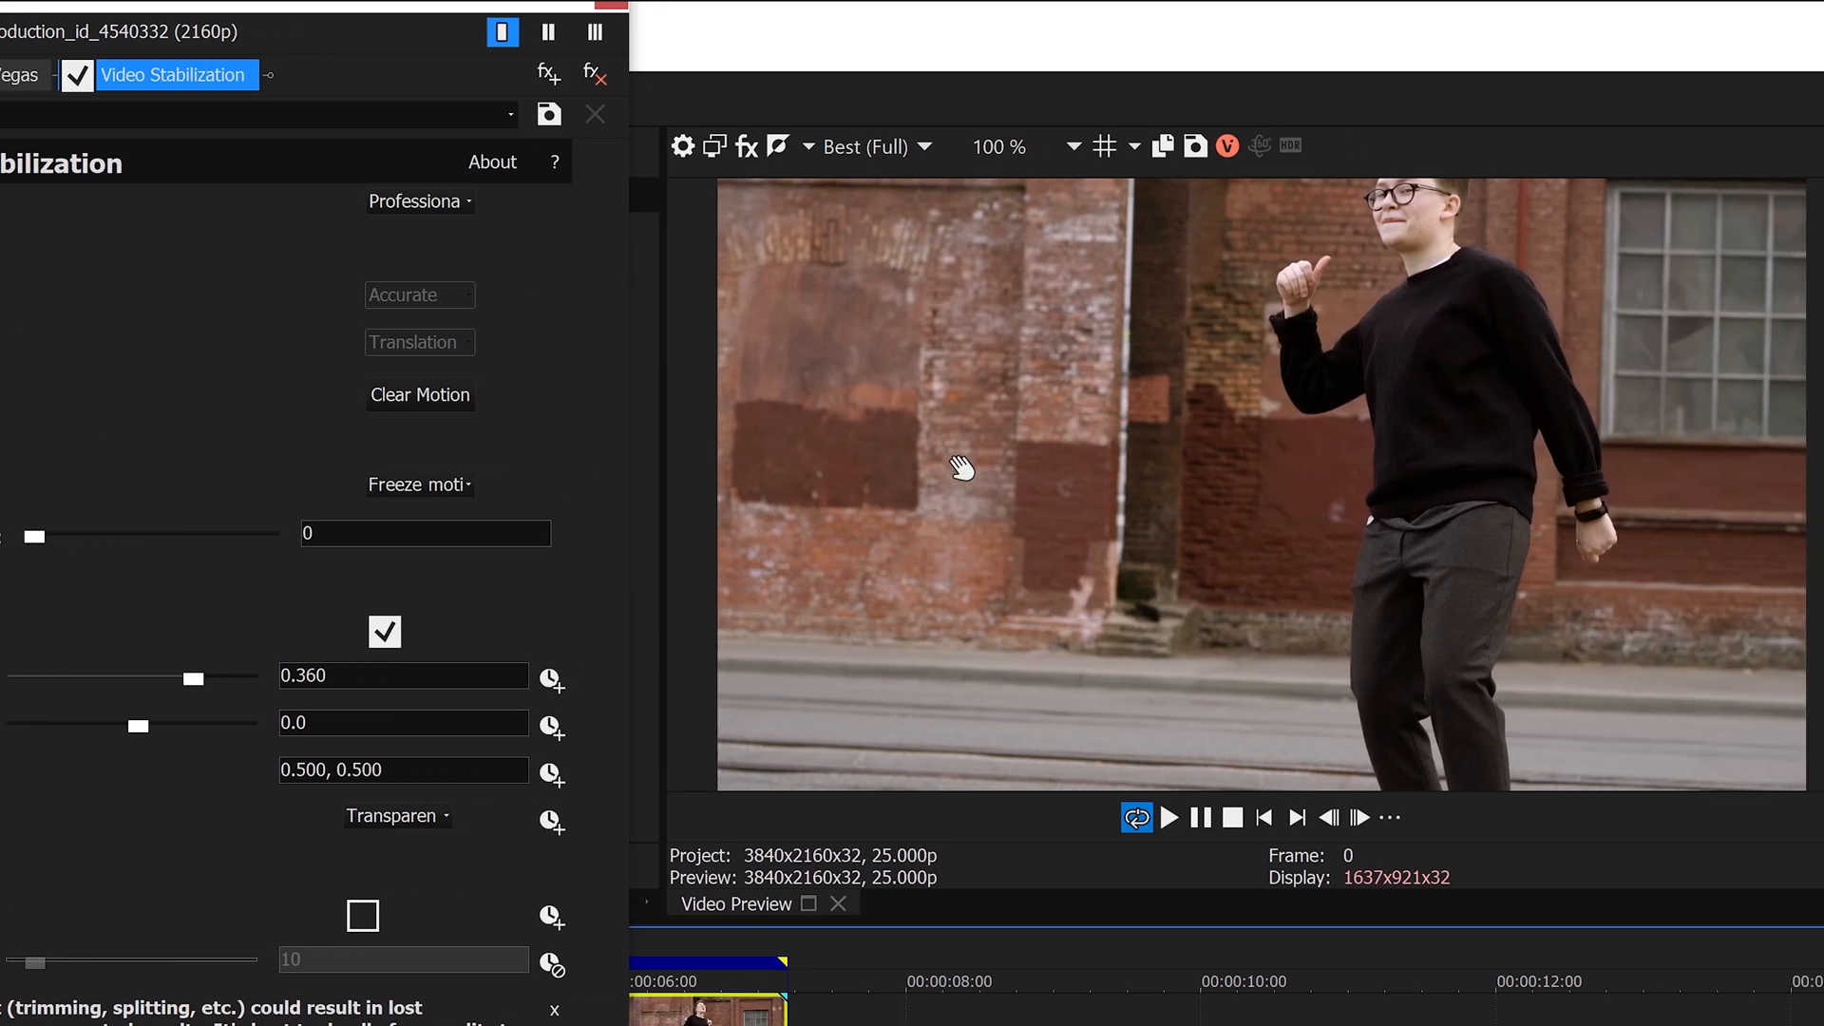
click(1098, 145)
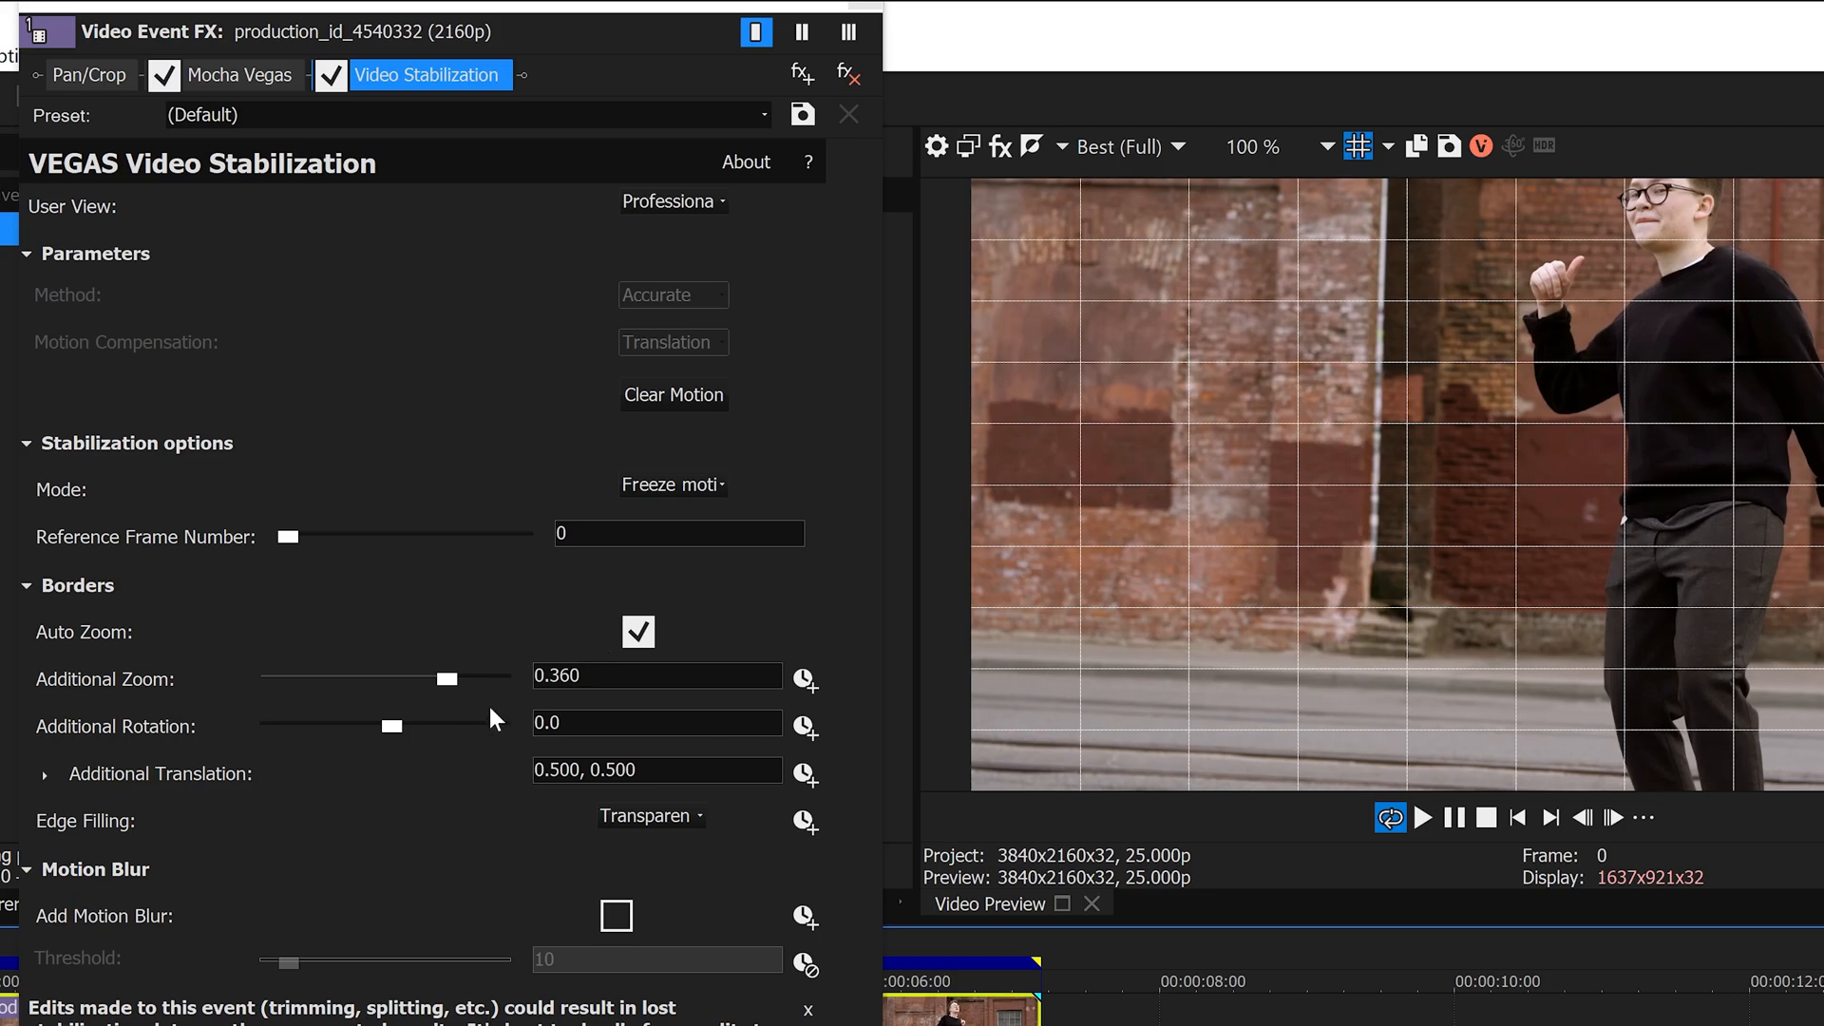
mouse_move(217, 830)
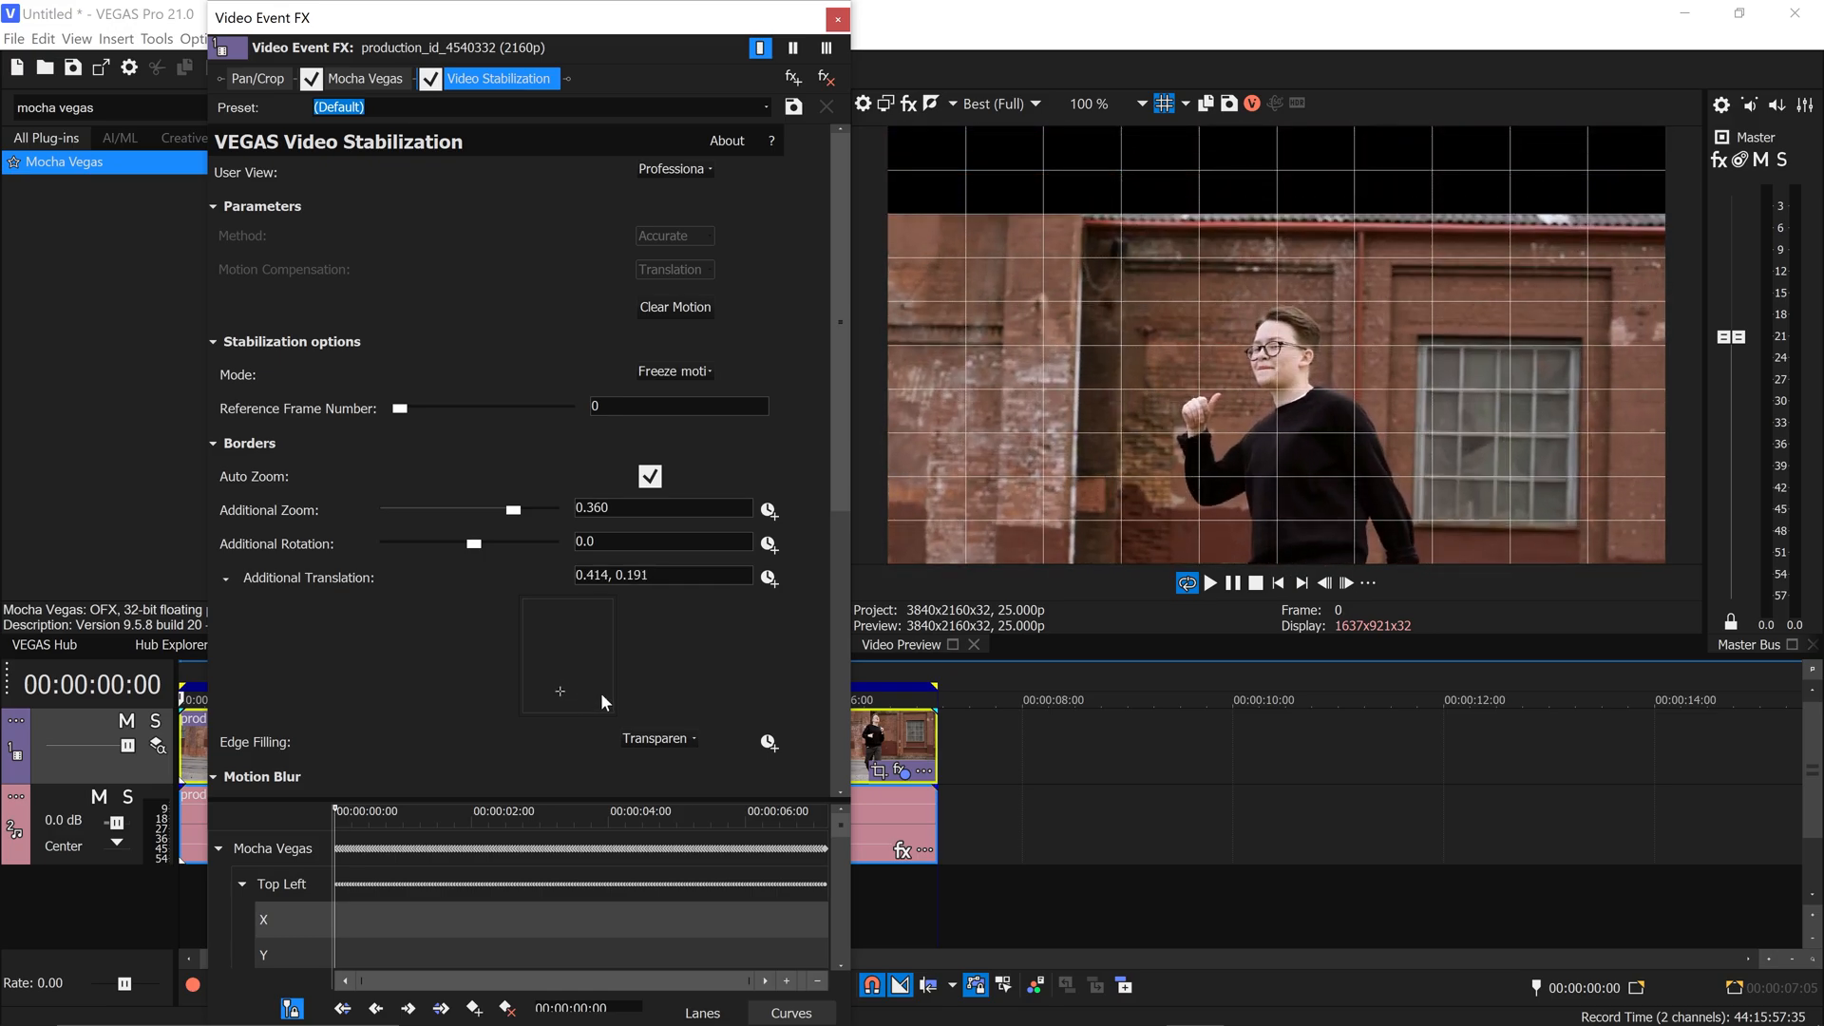
mouse_move(797, 179)
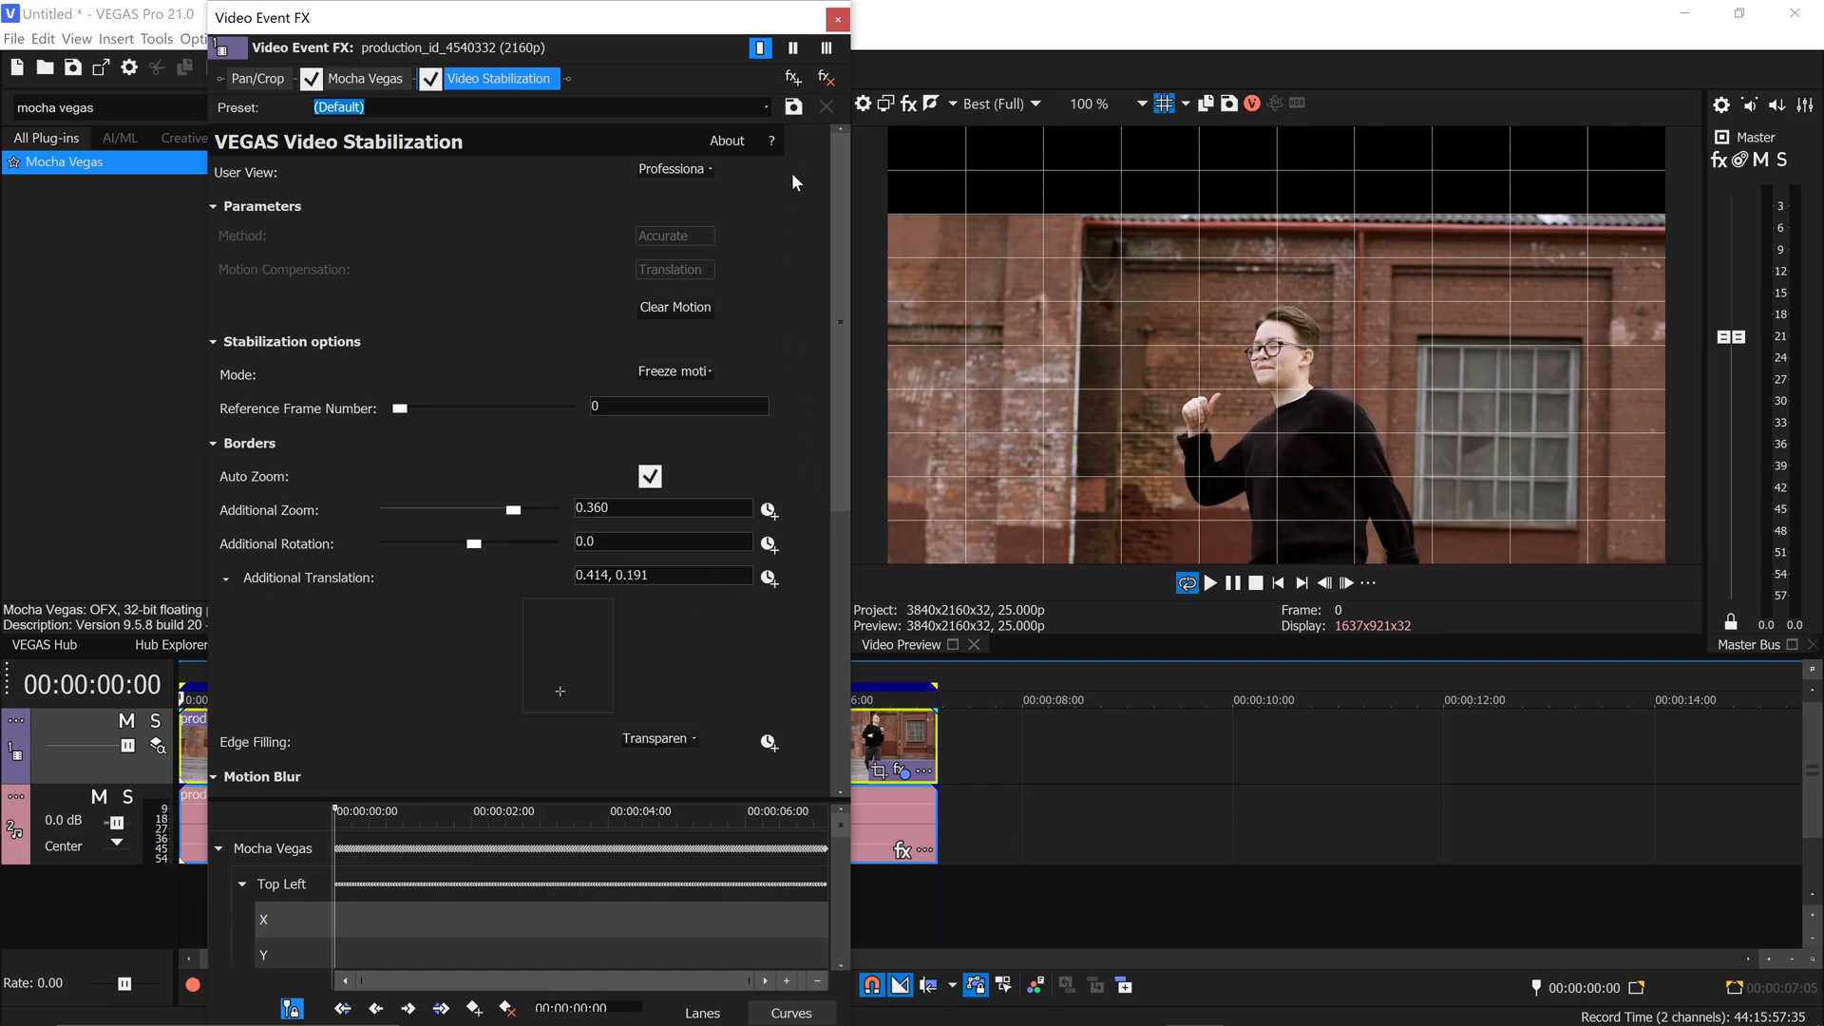
- Close the Video Event FX window, leaving additional translation at 0.414, 0.191
click(829, 19)
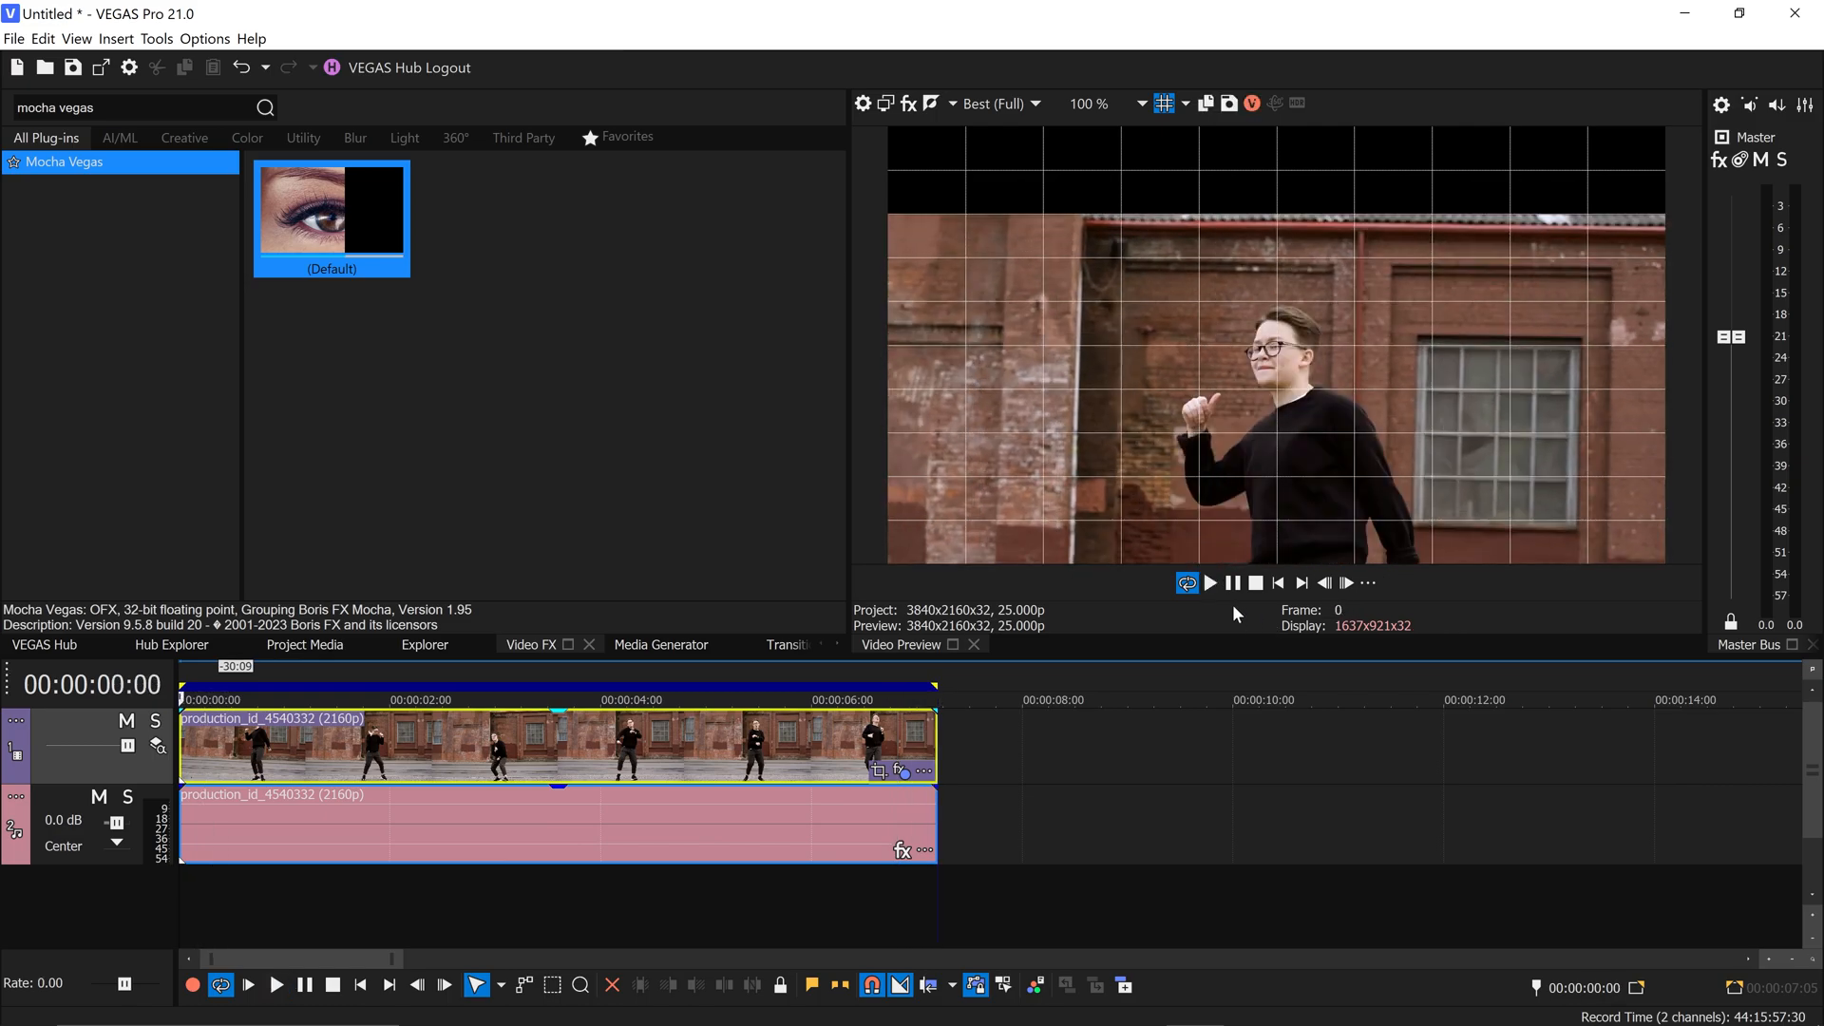
- Reopen Event FX, turn off Auto Zoom and raise Additional Zoom to about 0.500
click(901, 771)
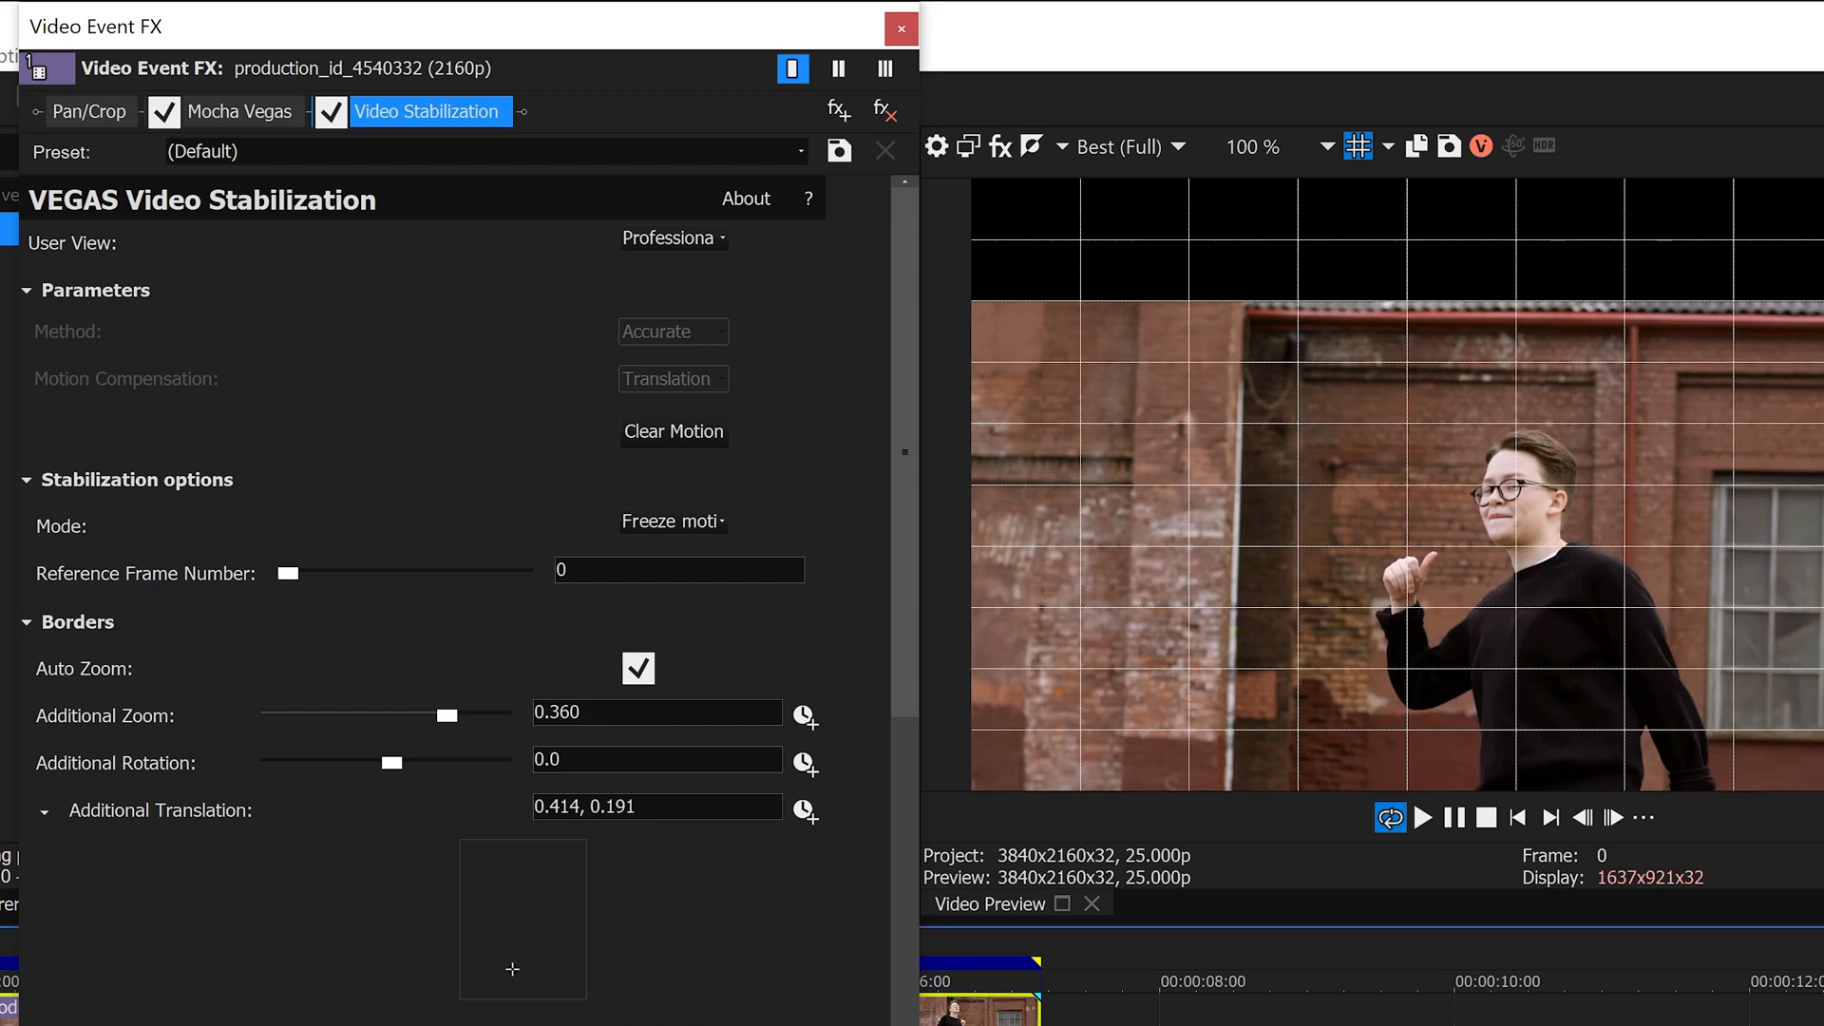
click(639, 669)
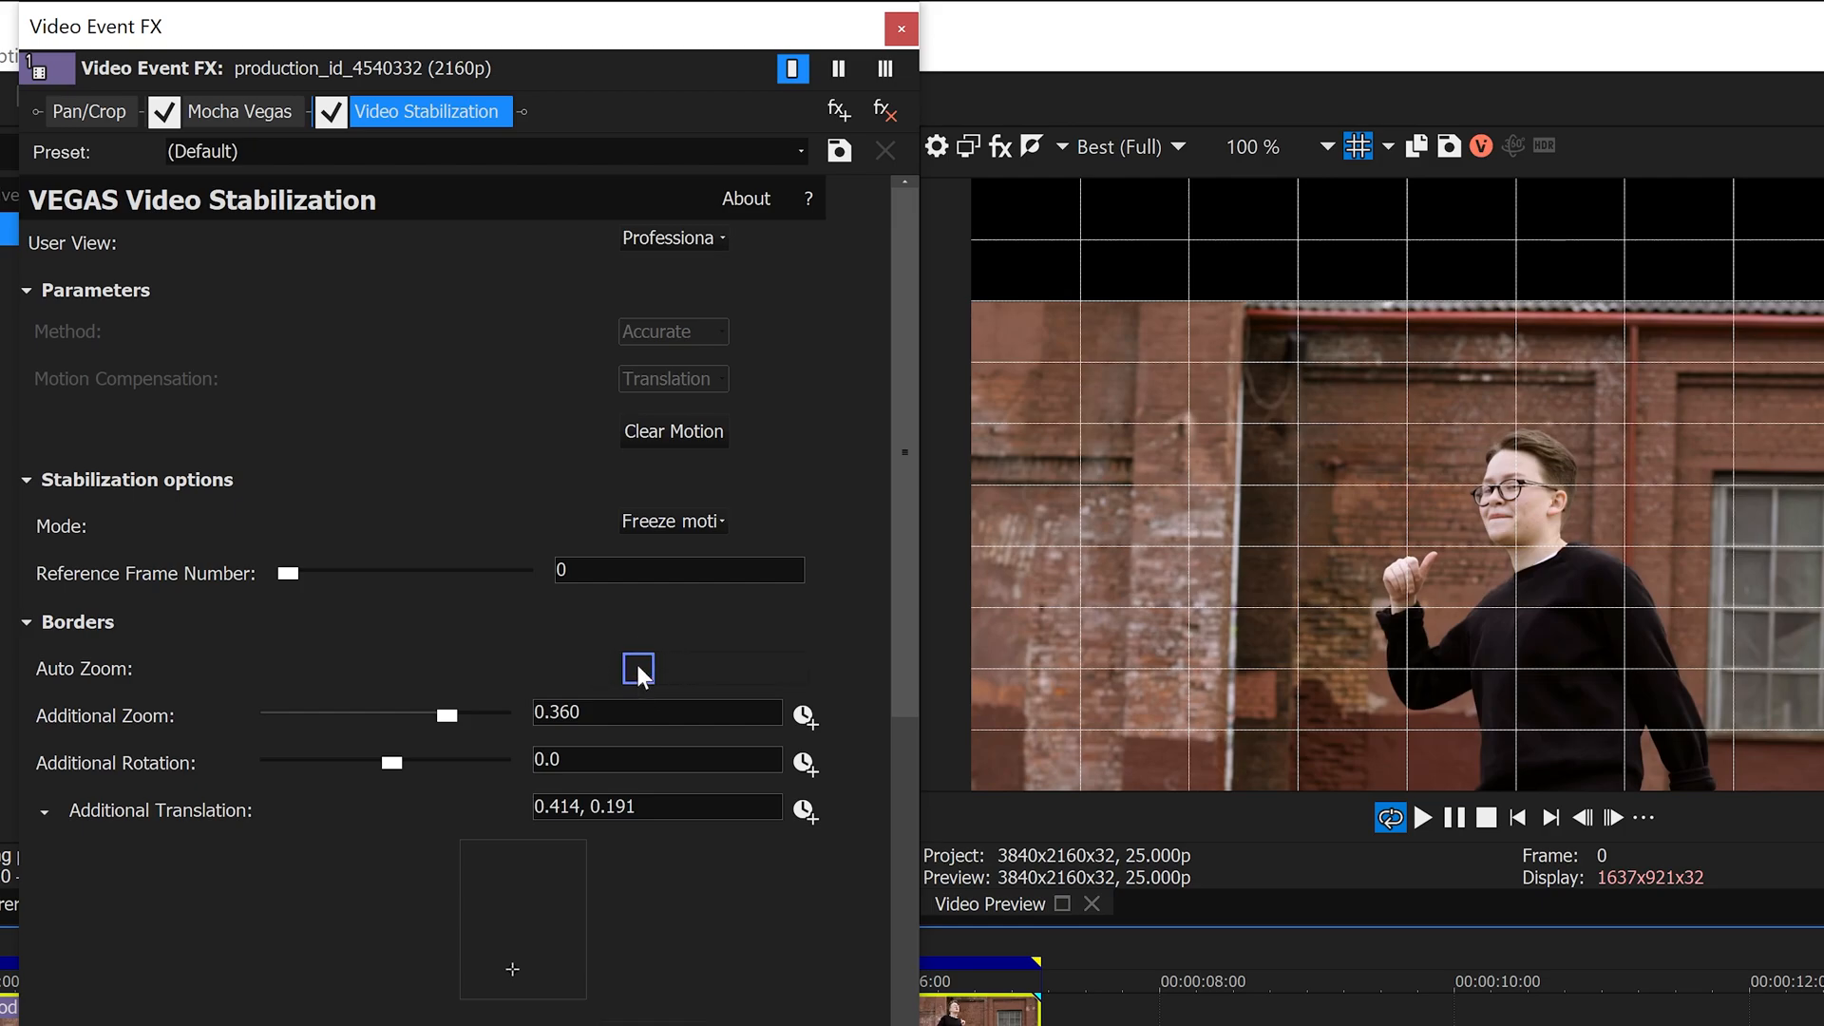
mouse_move(458, 739)
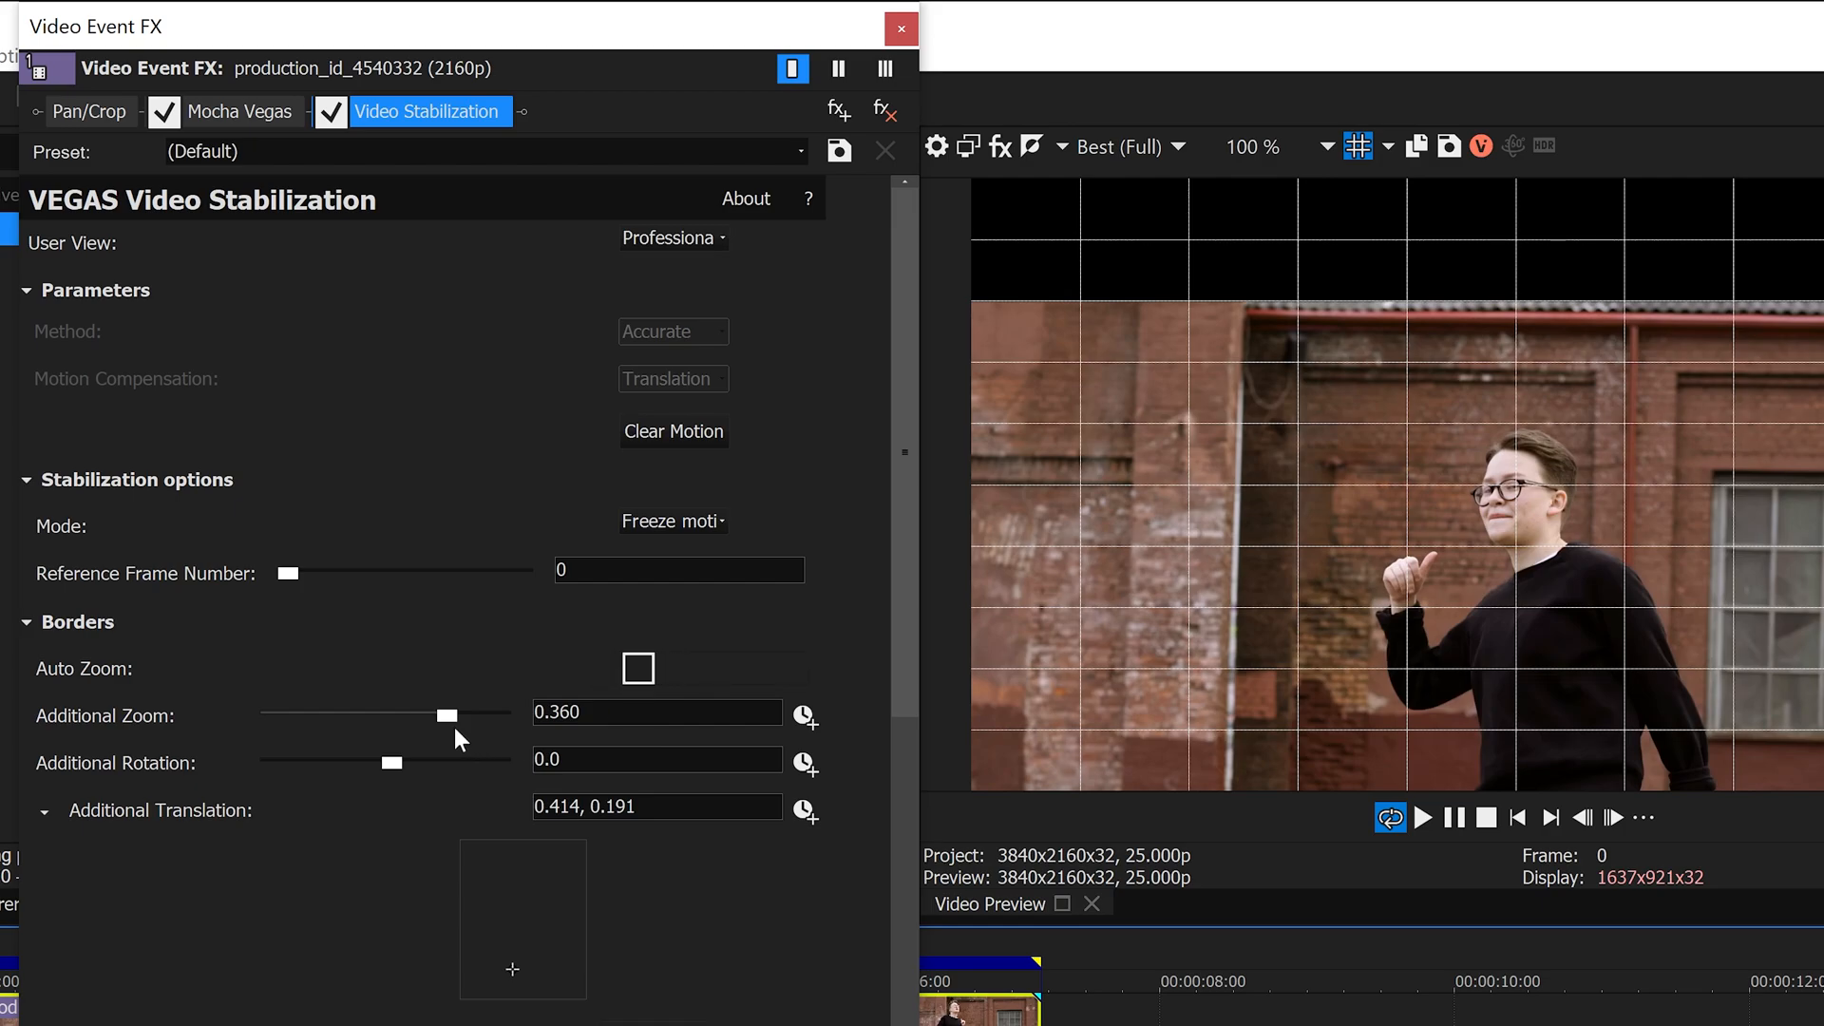
drag(450, 715, 511, 715)
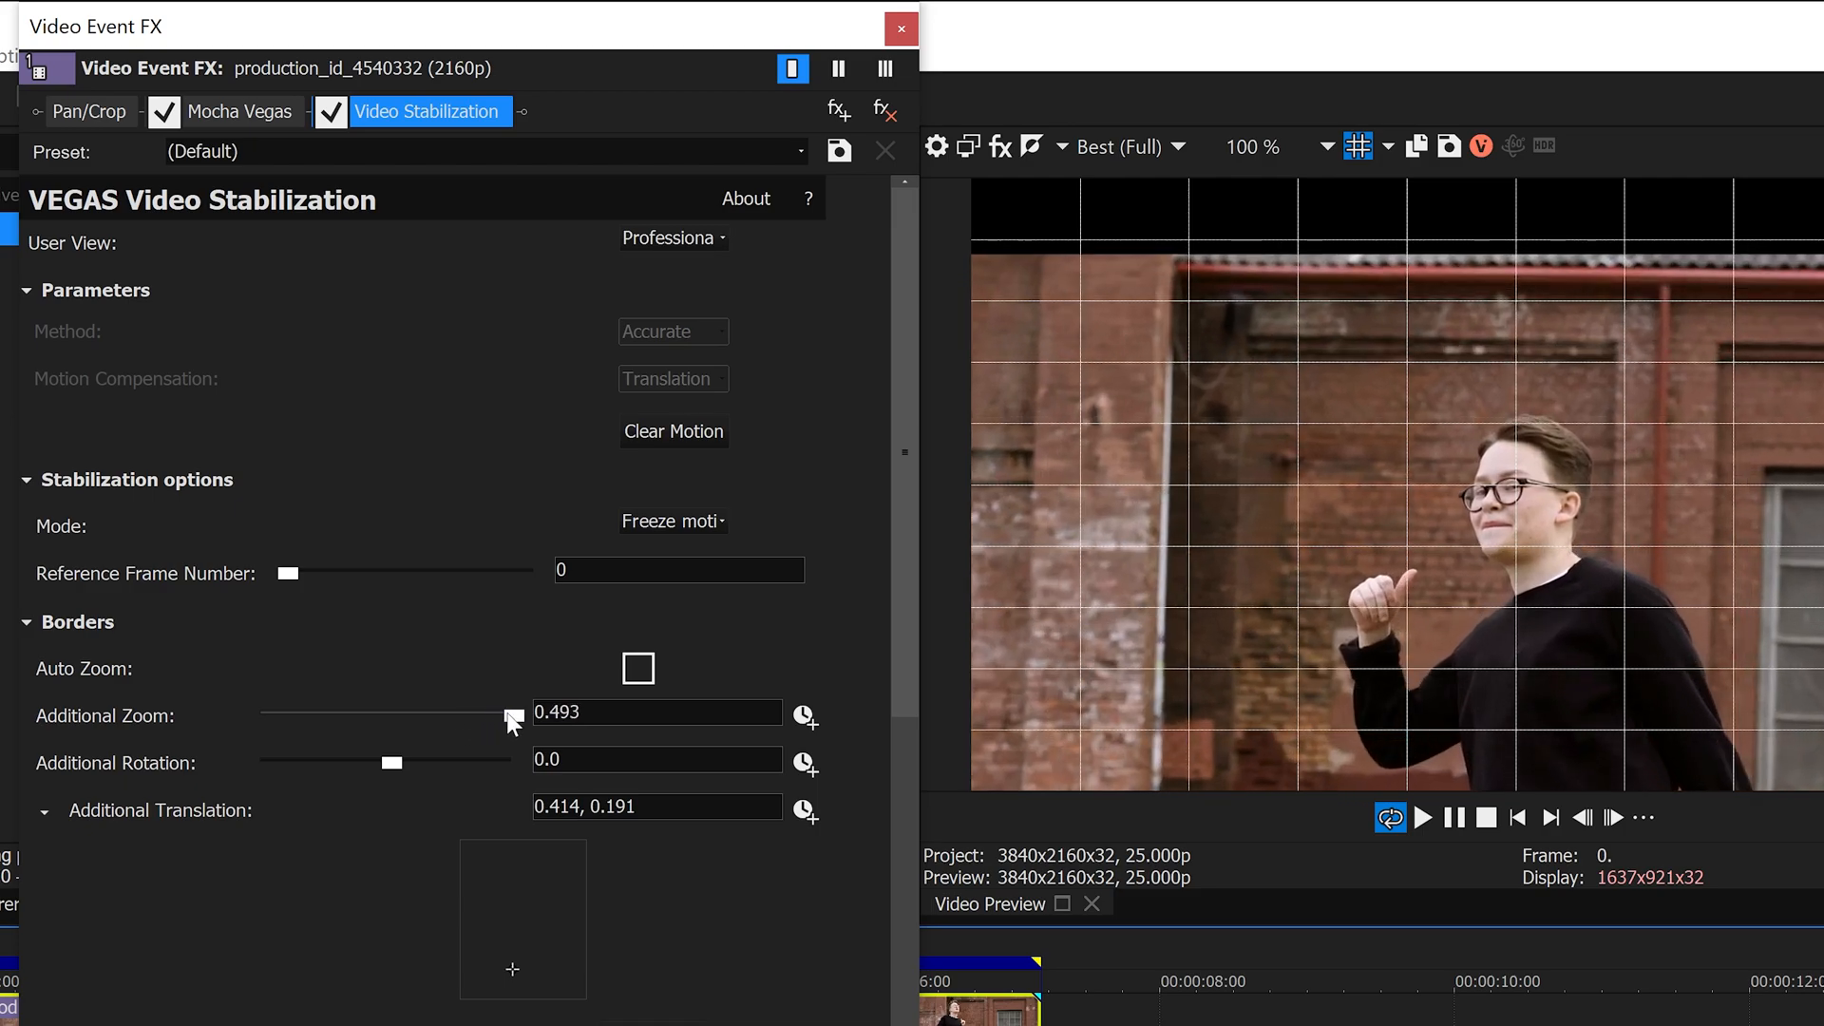
- Try reference frames 168, 90, 79, 5, 0 and 145, settling on frame 135
drag(287, 572, 521, 572)
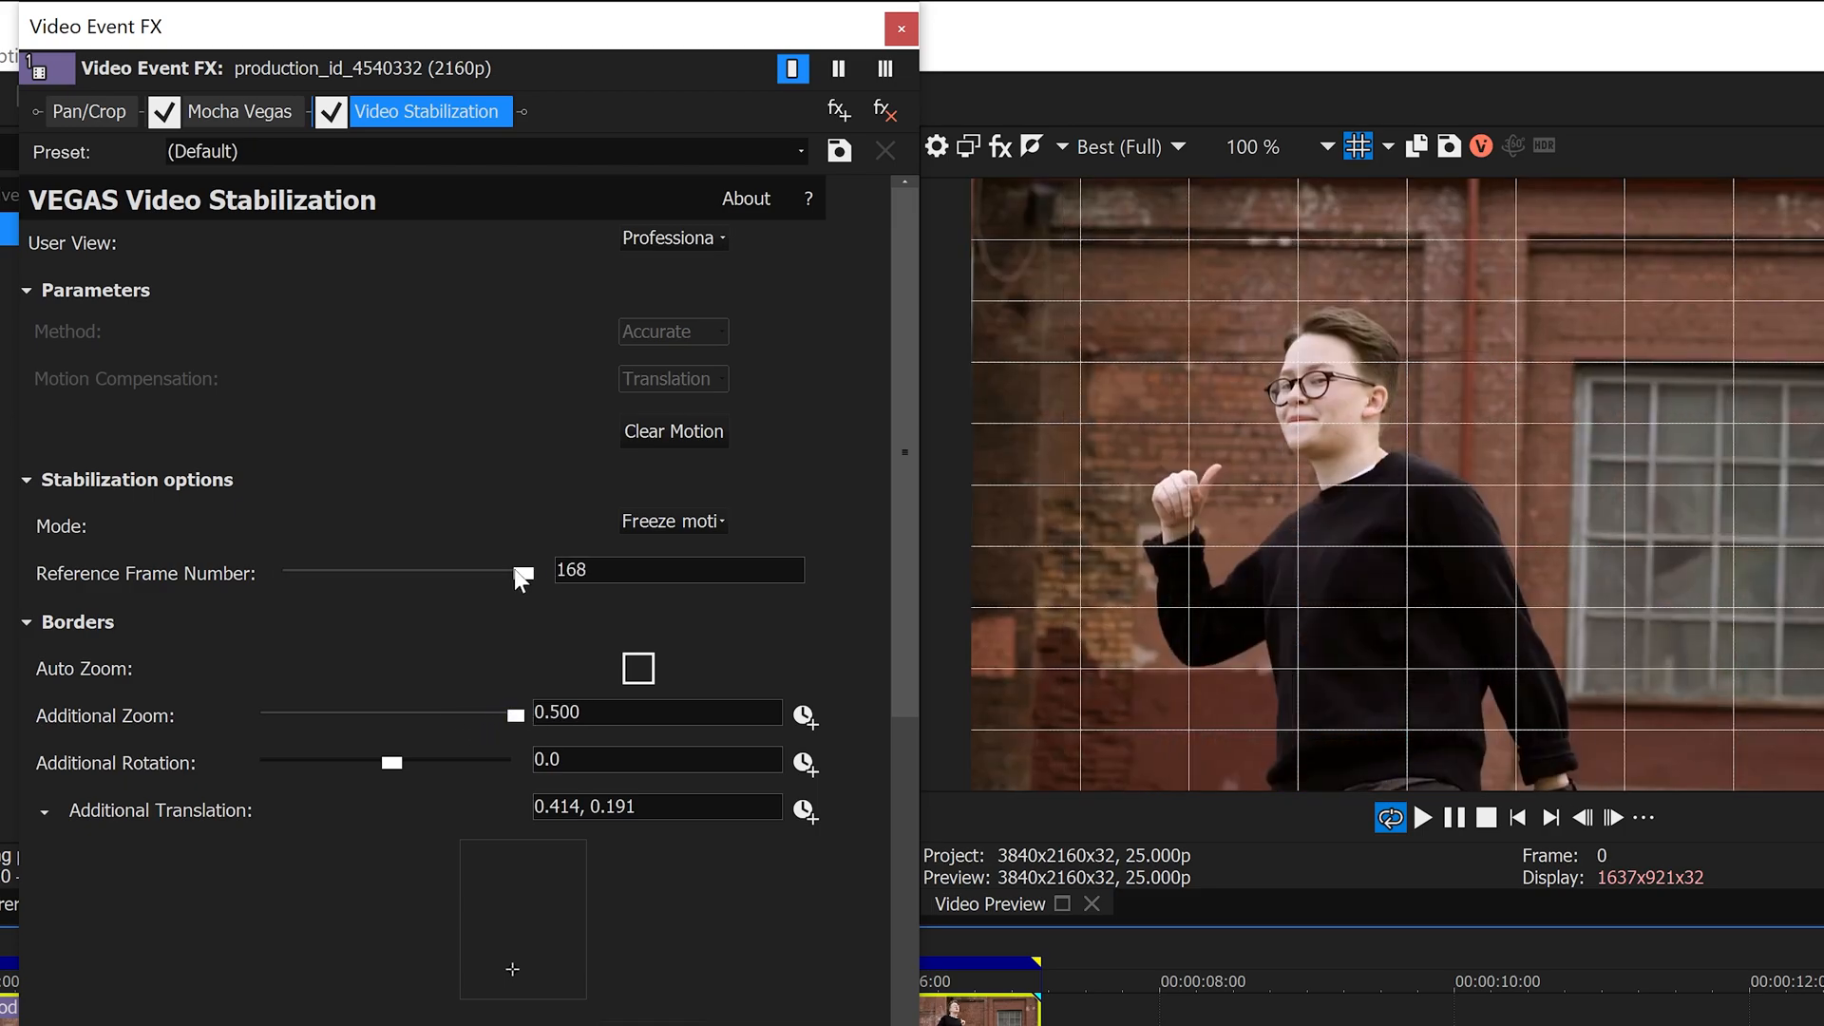
drag(521, 574, 416, 574)
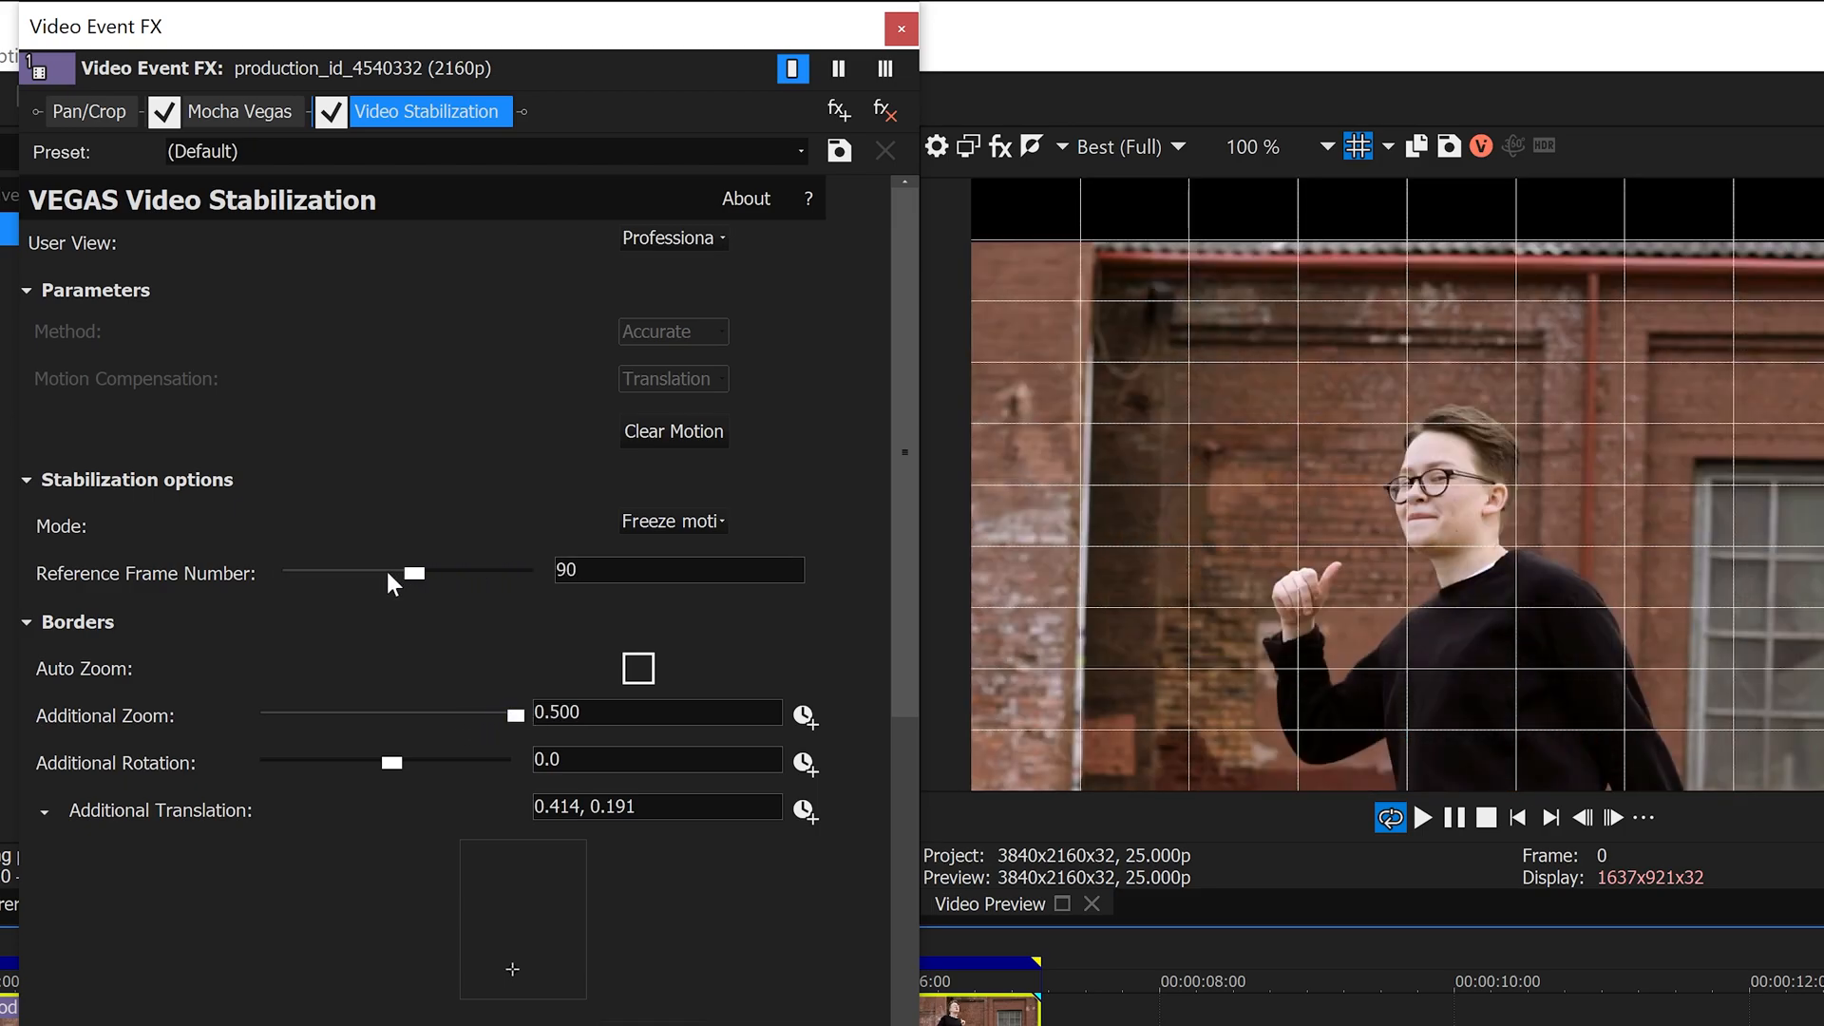
drag(416, 572, 396, 572)
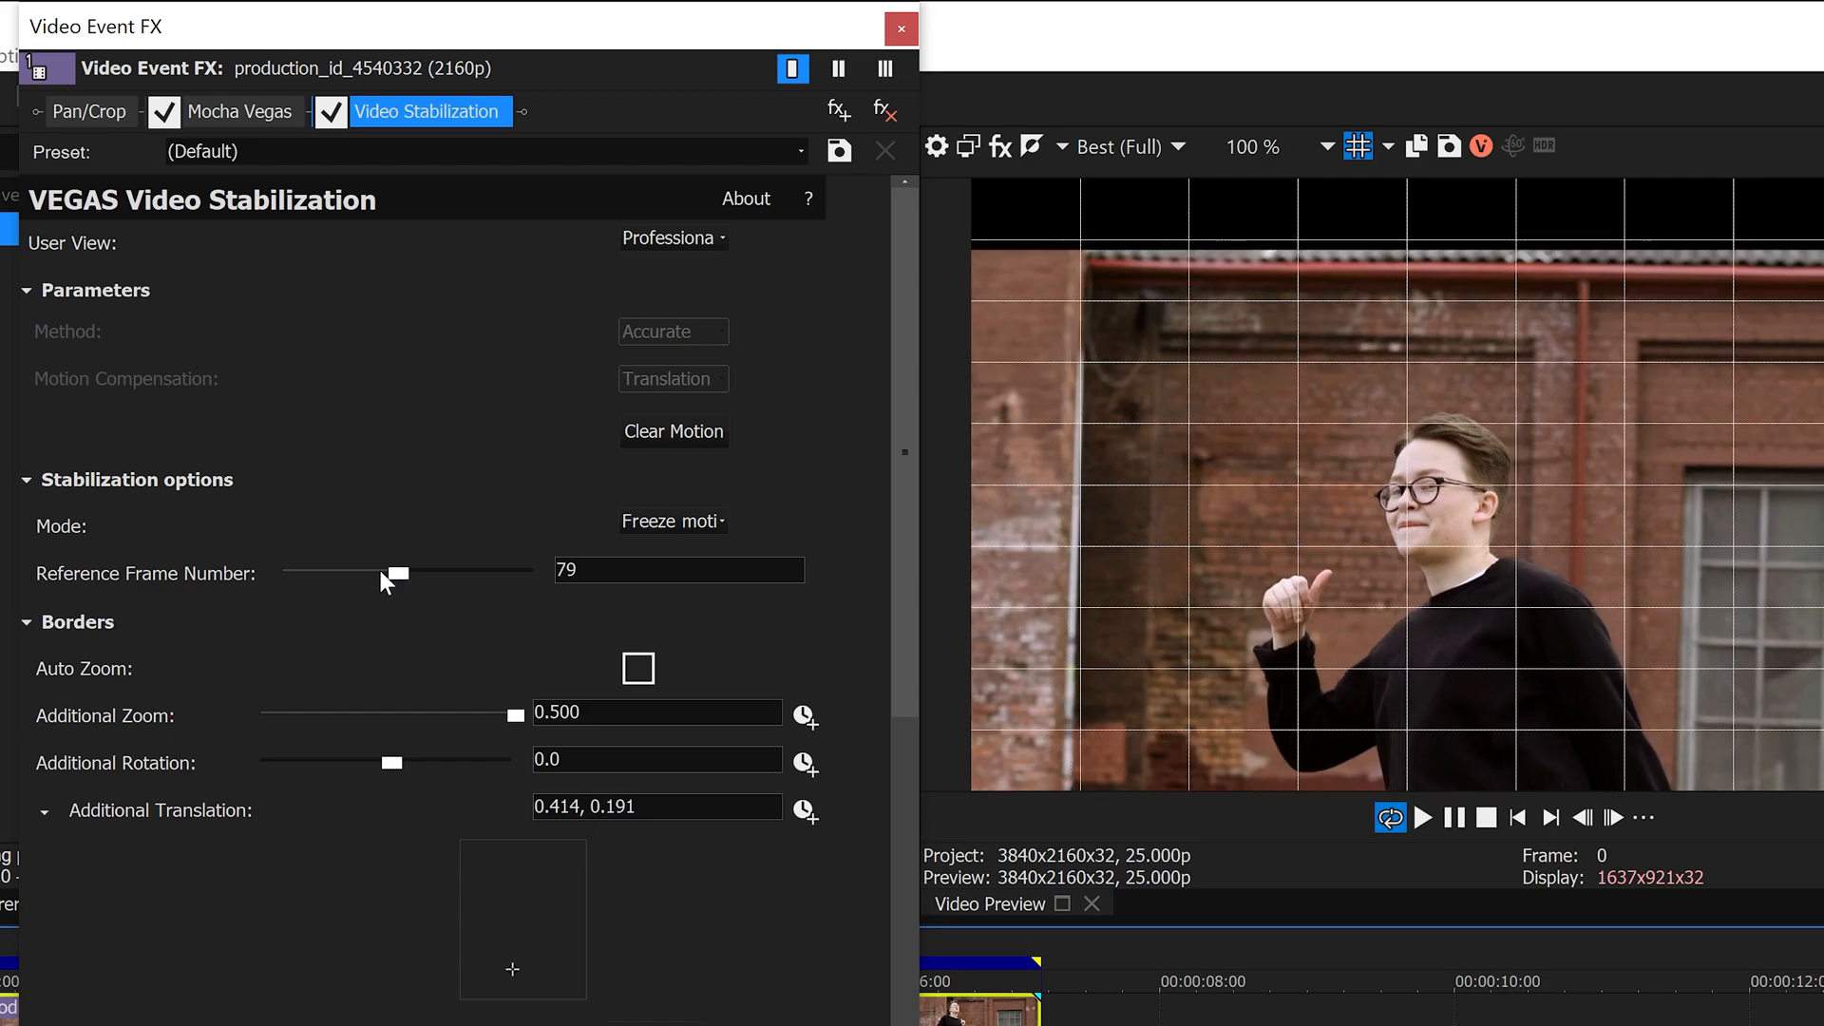
drag(399, 572, 292, 572)
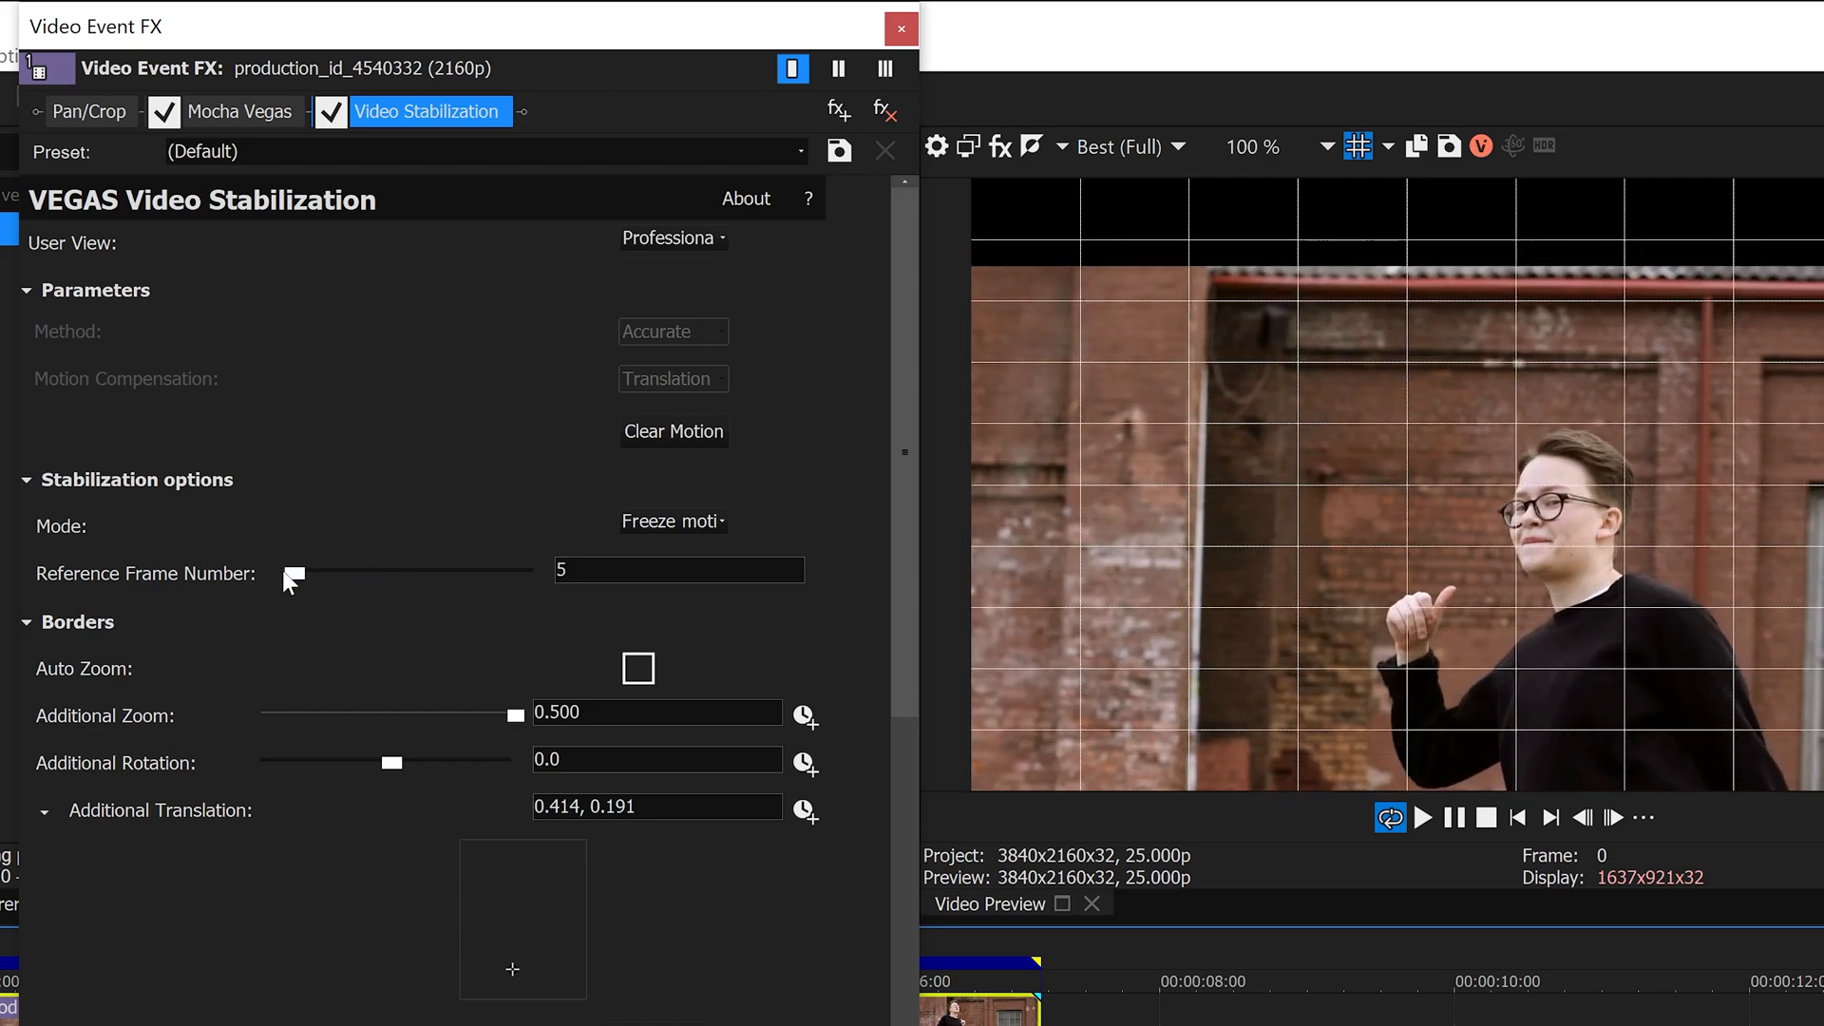
drag(292, 578, 285, 578)
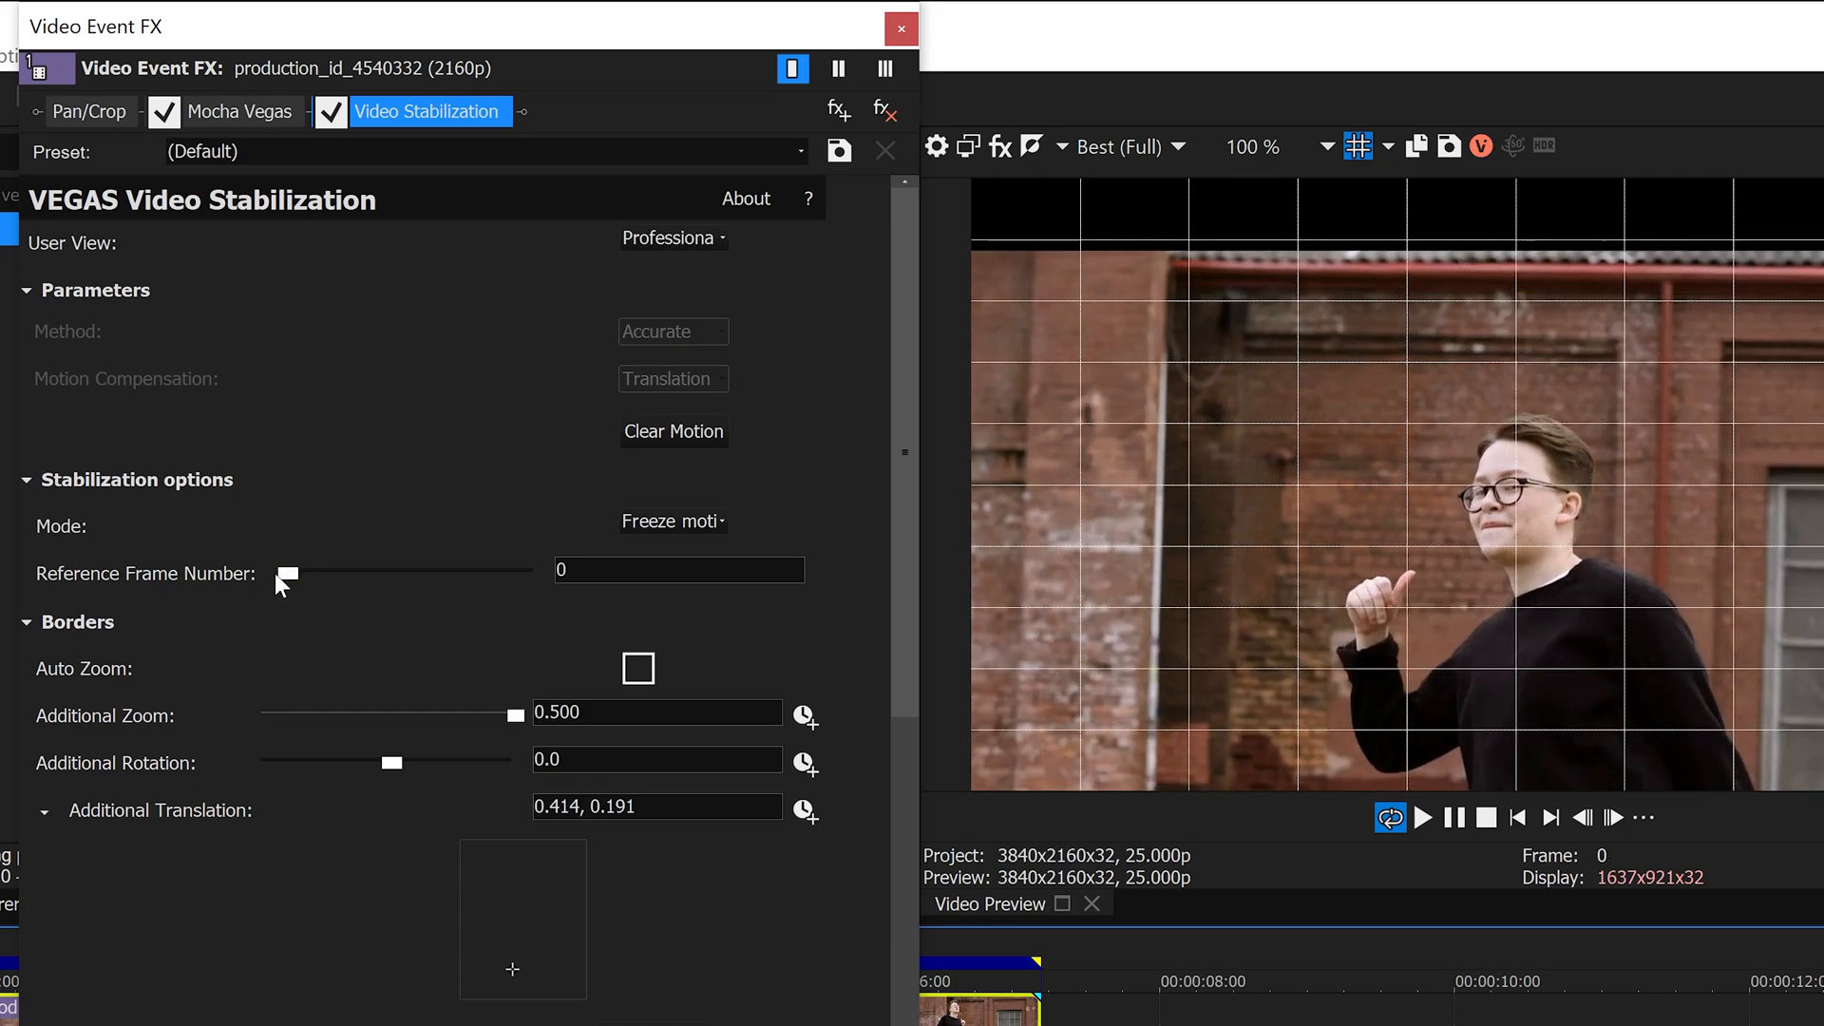
drag(287, 572, 412, 573)
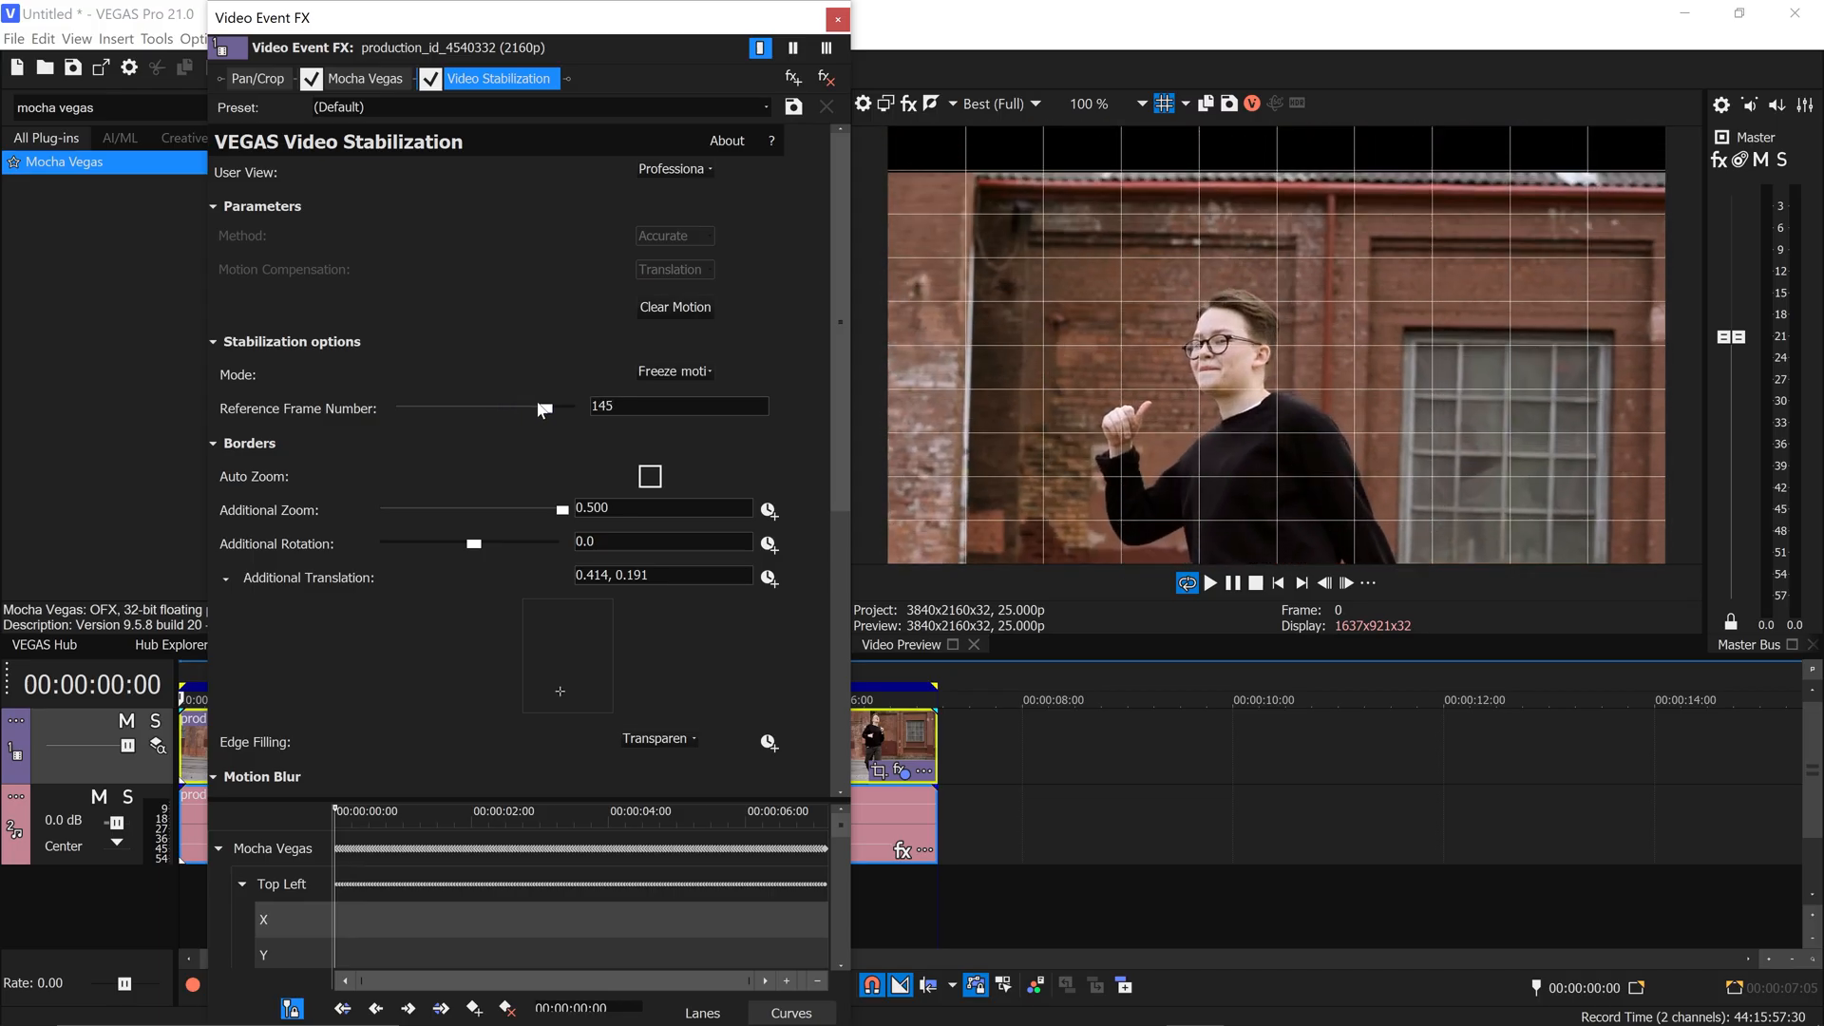
drag(544, 408, 531, 408)
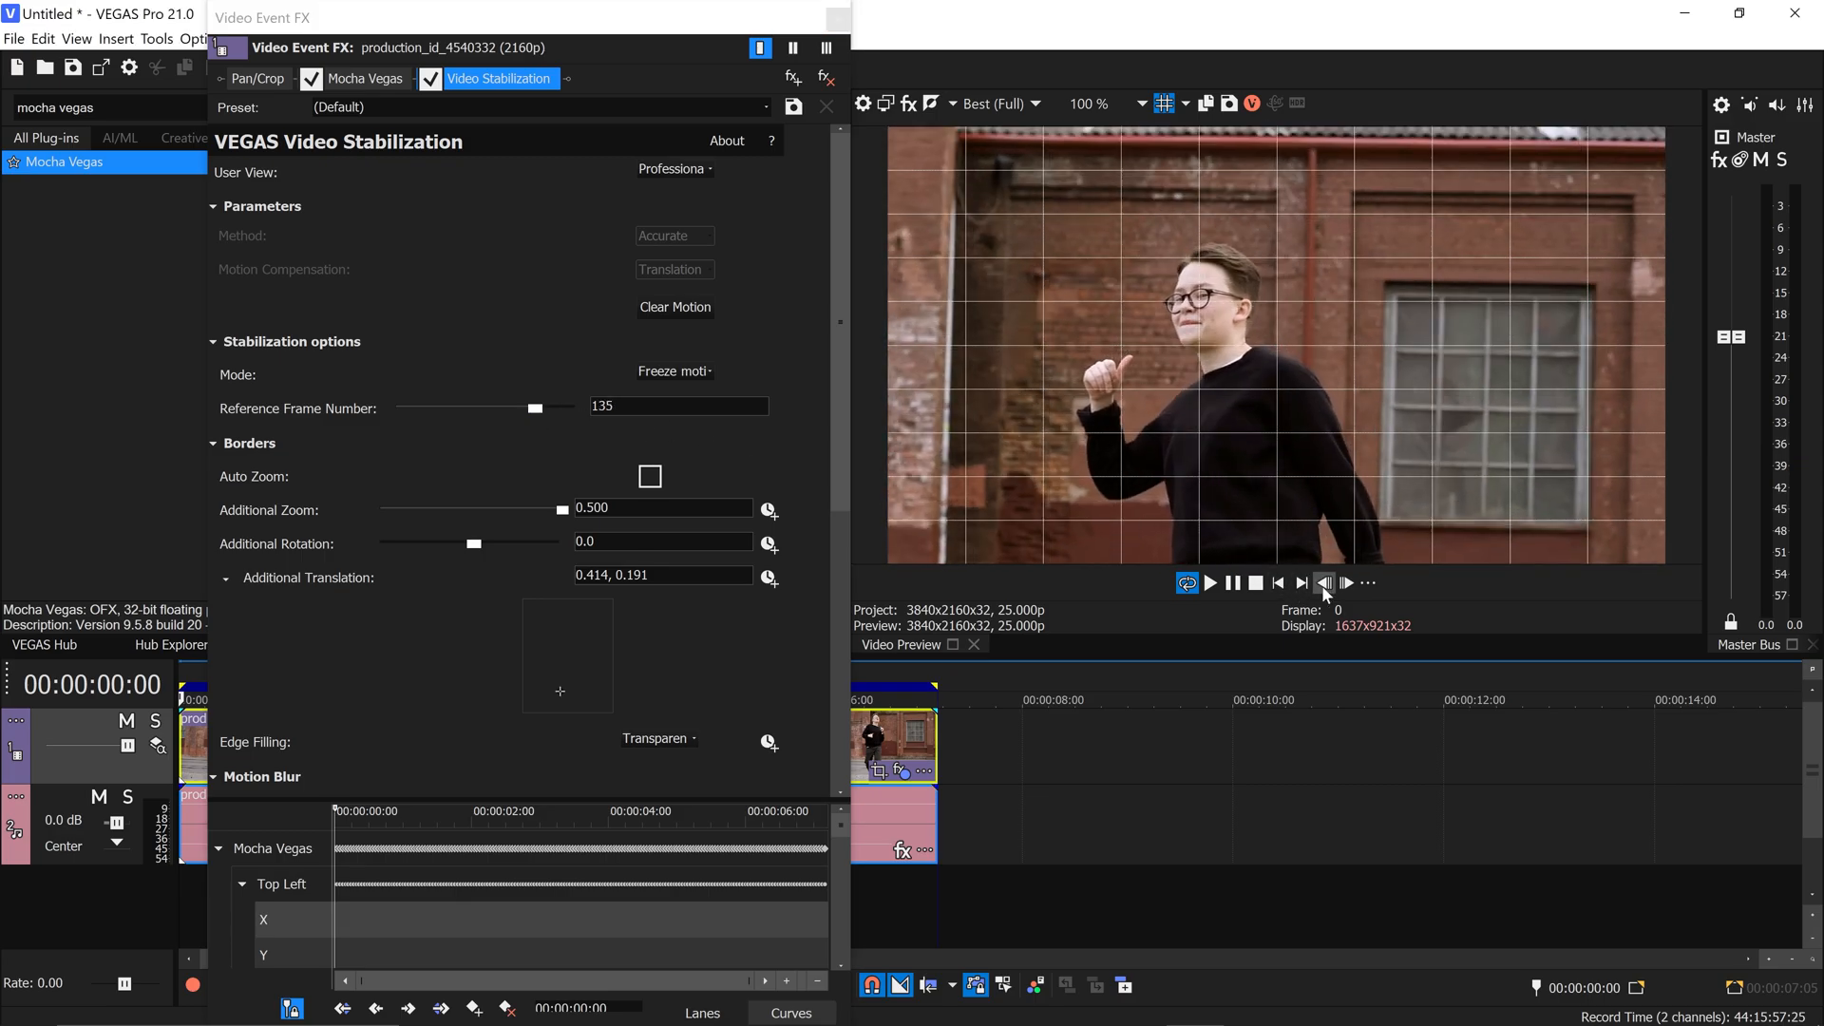
click(1211, 583)
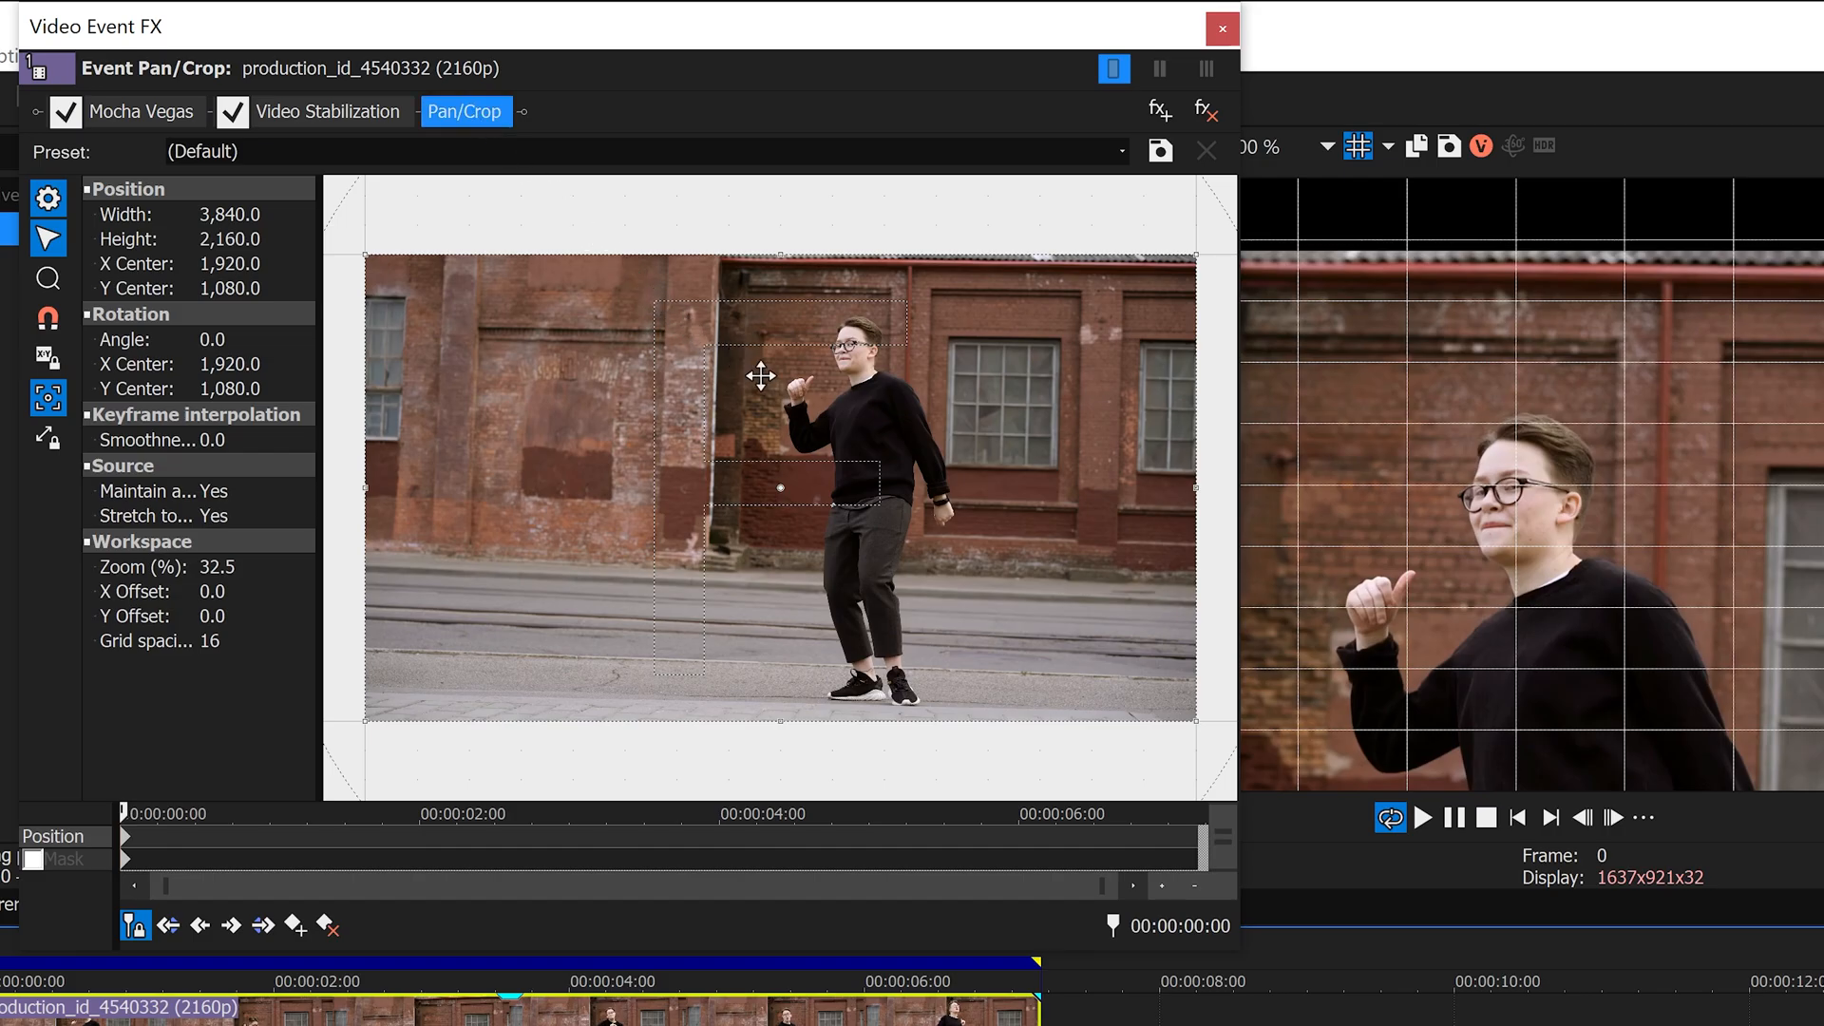
- Tighten the Pan/Crop rectangle around the dancer's head and shoulders, then close Video Event FX
drag(1195, 254, 1182, 259)
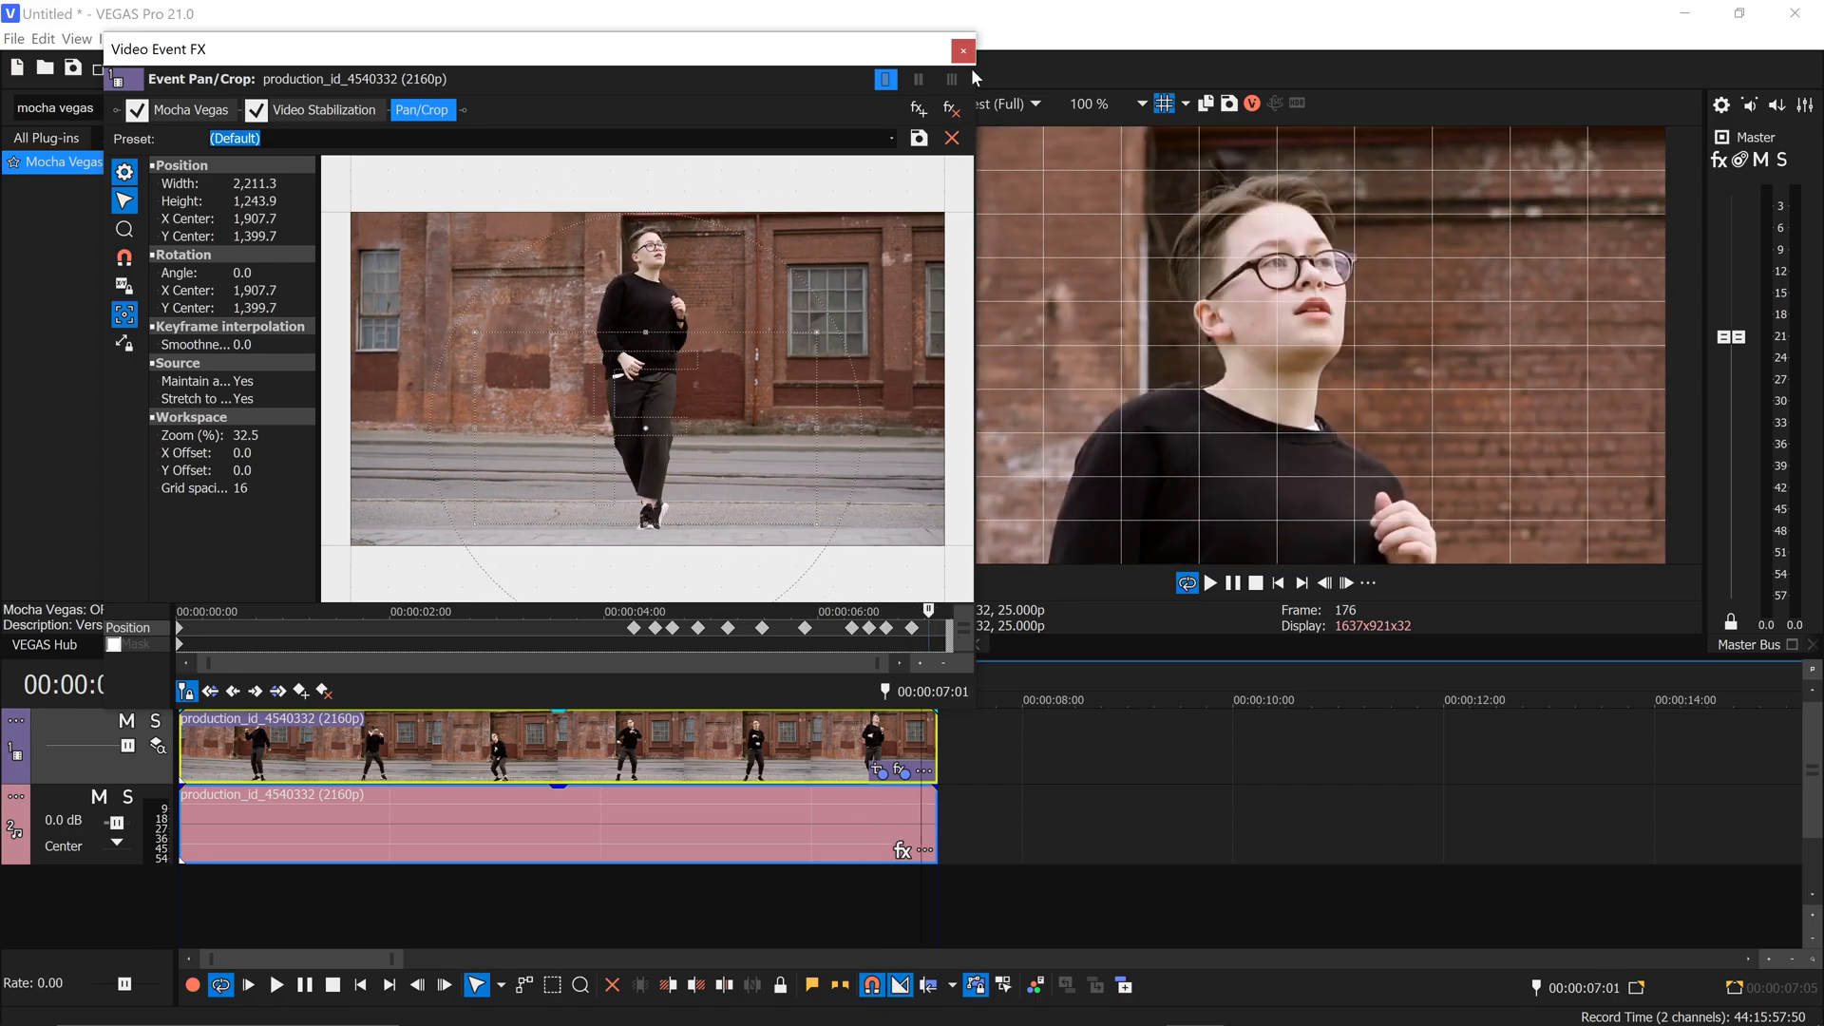
click(962, 49)
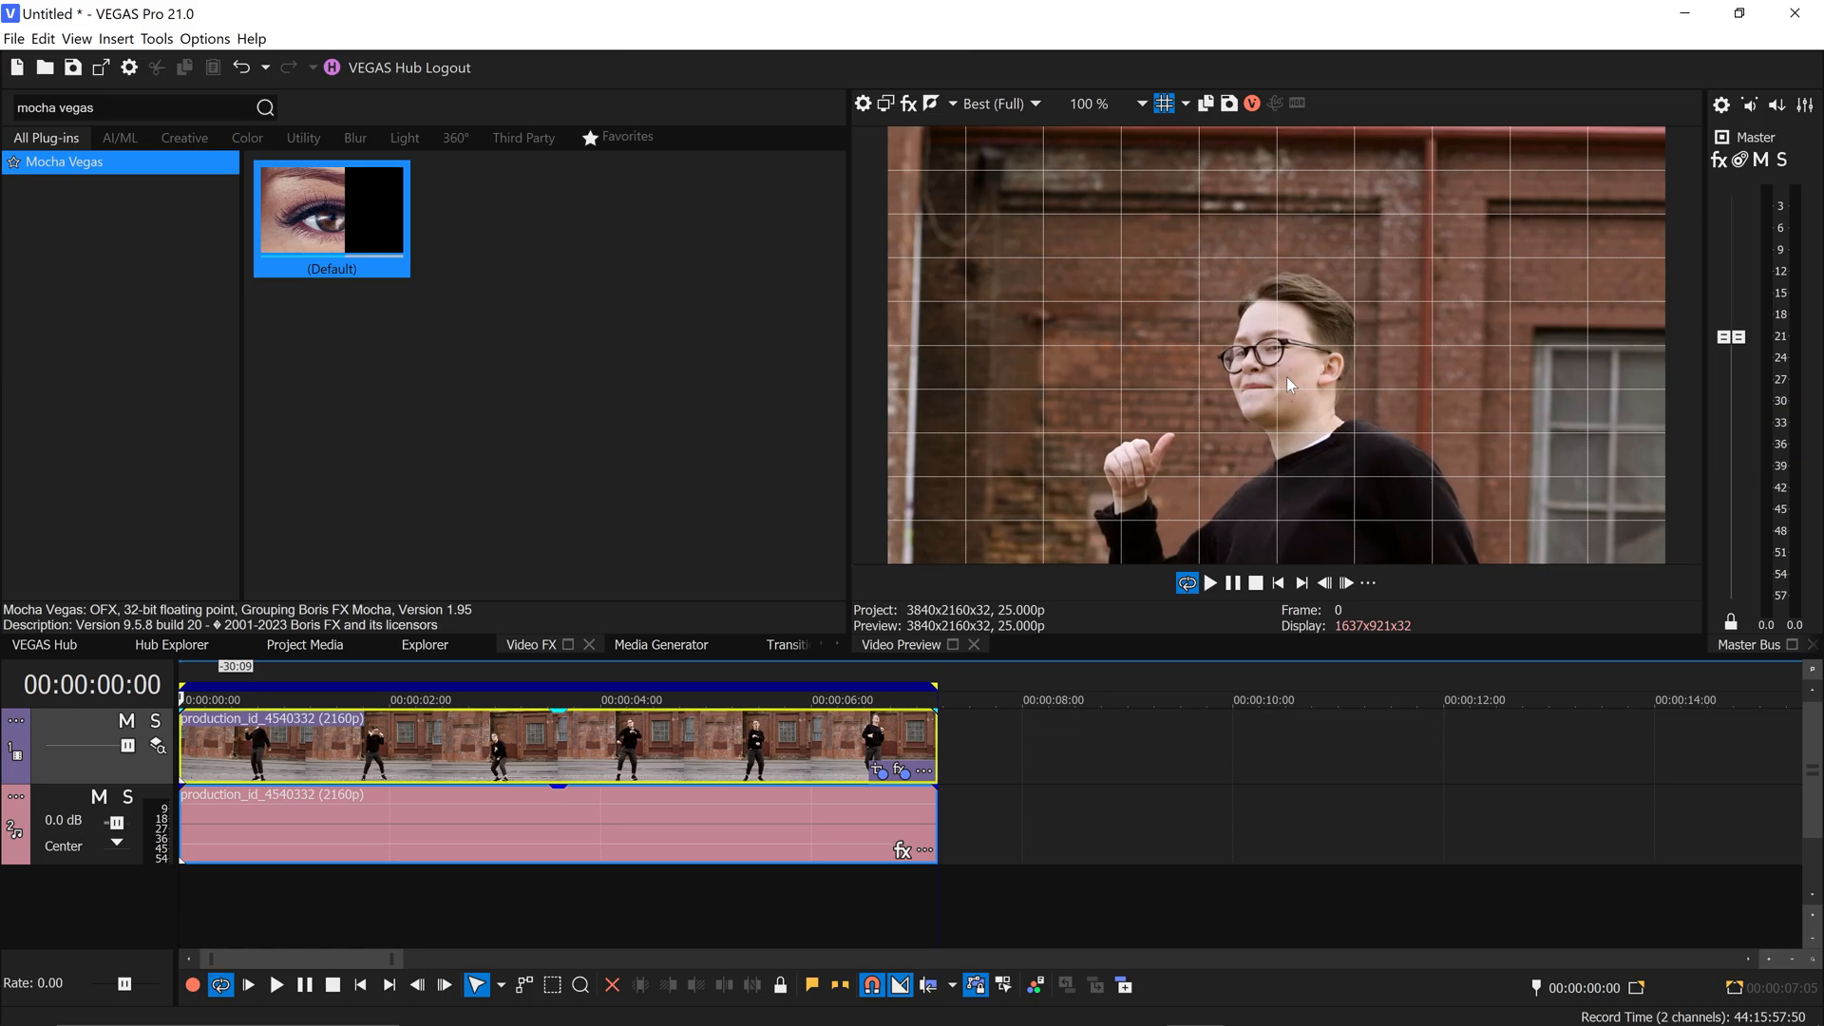